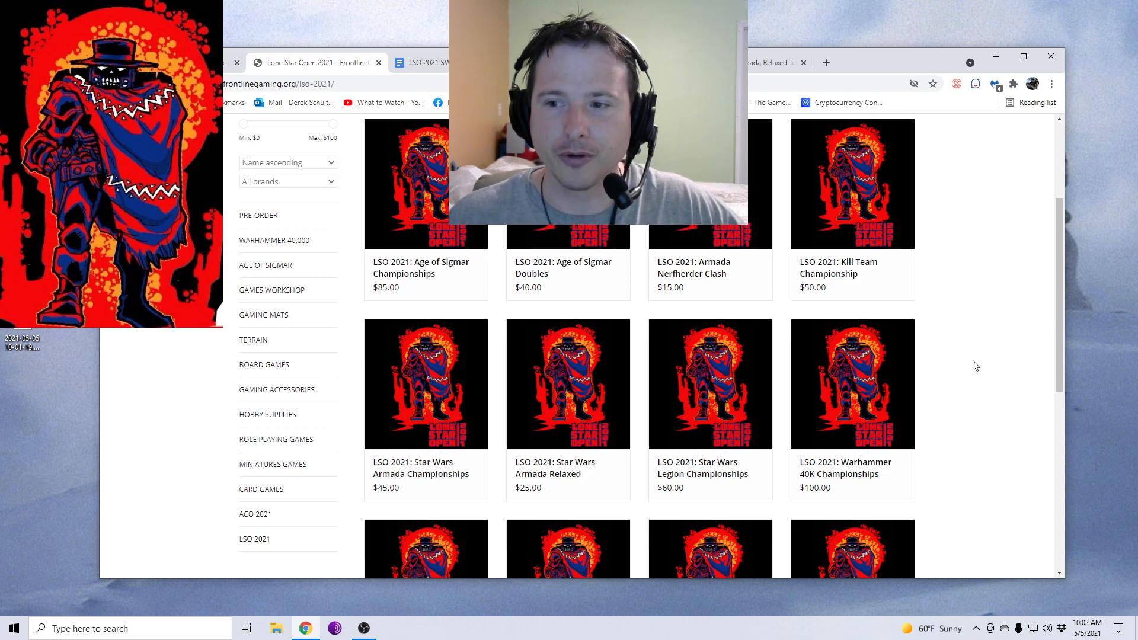
# - Scroll the Lone Star Open 2021 article down to the Star Wars Armada Events player packs
pyautogui.scroll(-3)
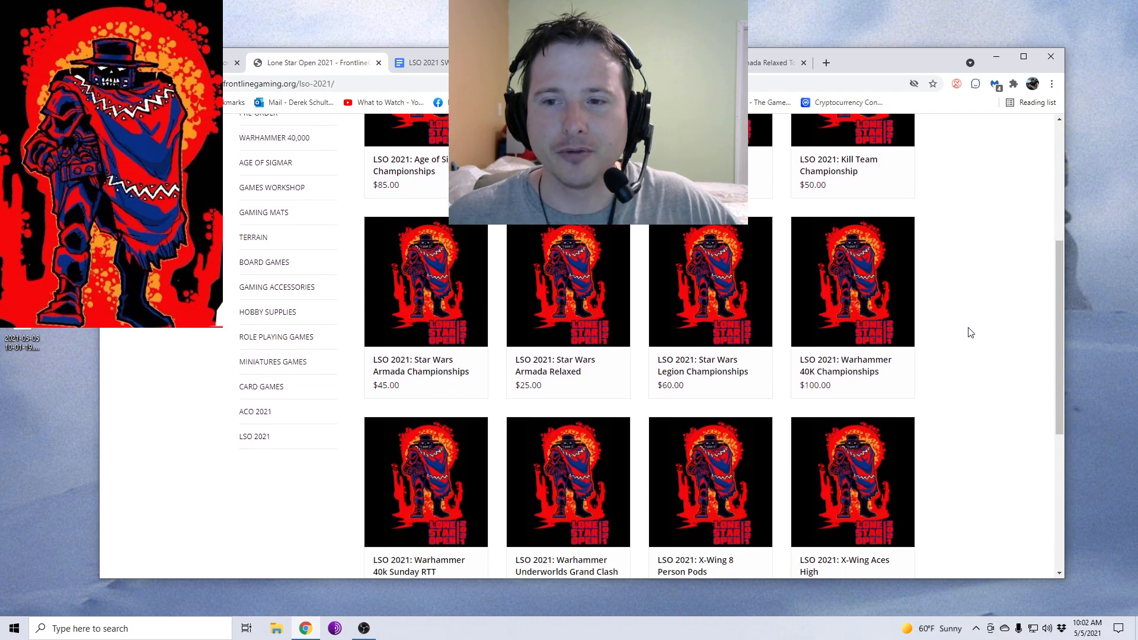
pyautogui.scroll(-3)
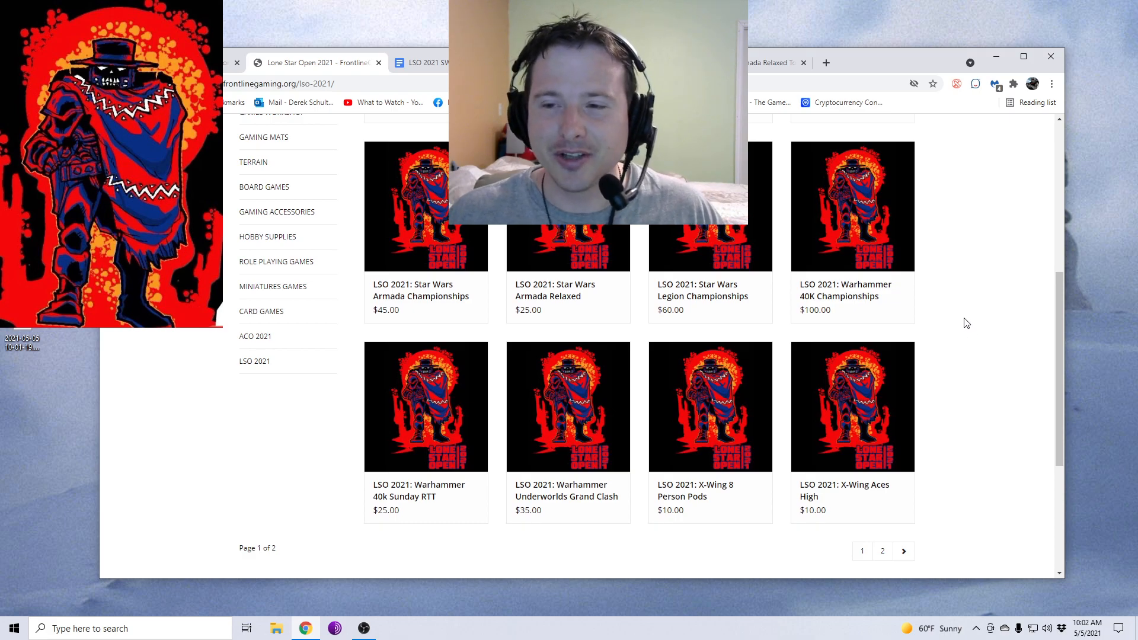
pyautogui.moveTo(966, 320)
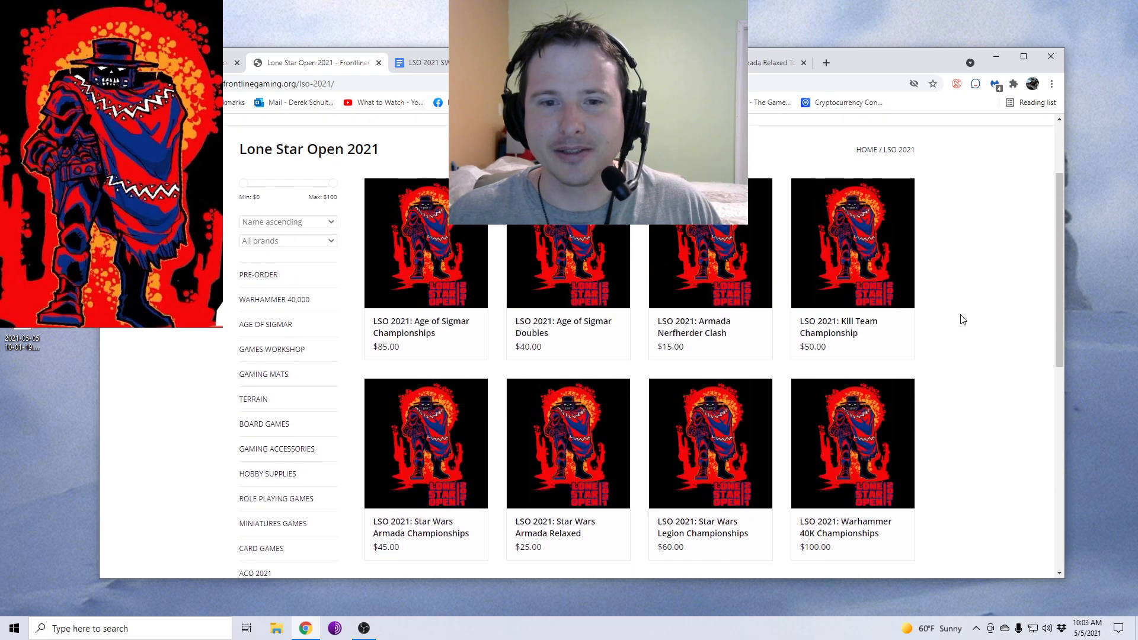
pyautogui.scroll(-3)
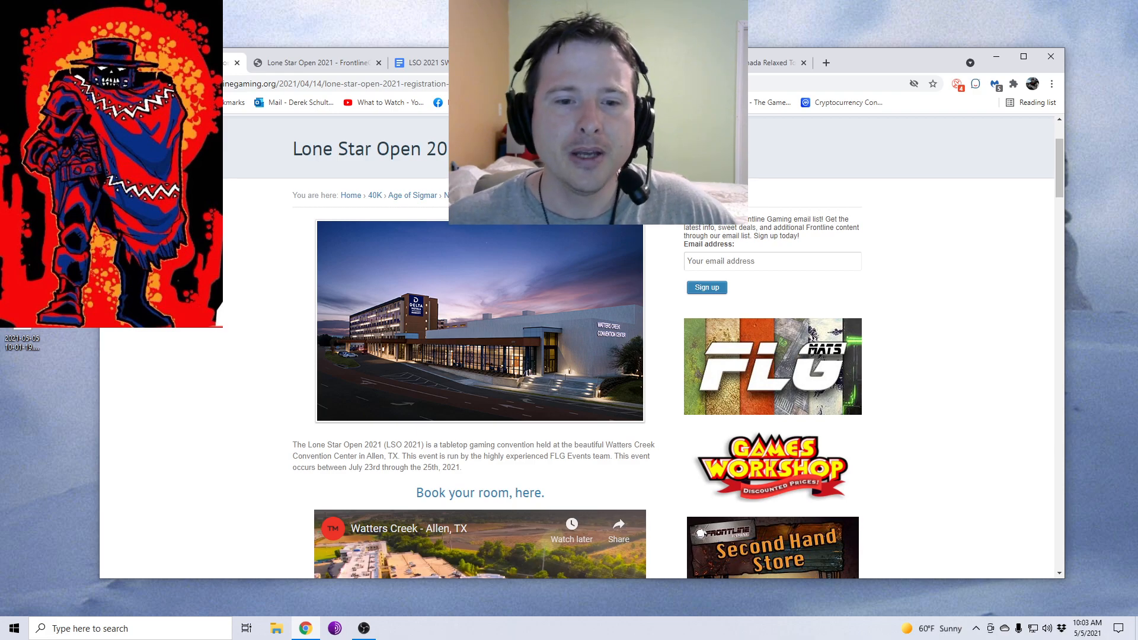
pyautogui.scroll(-3)
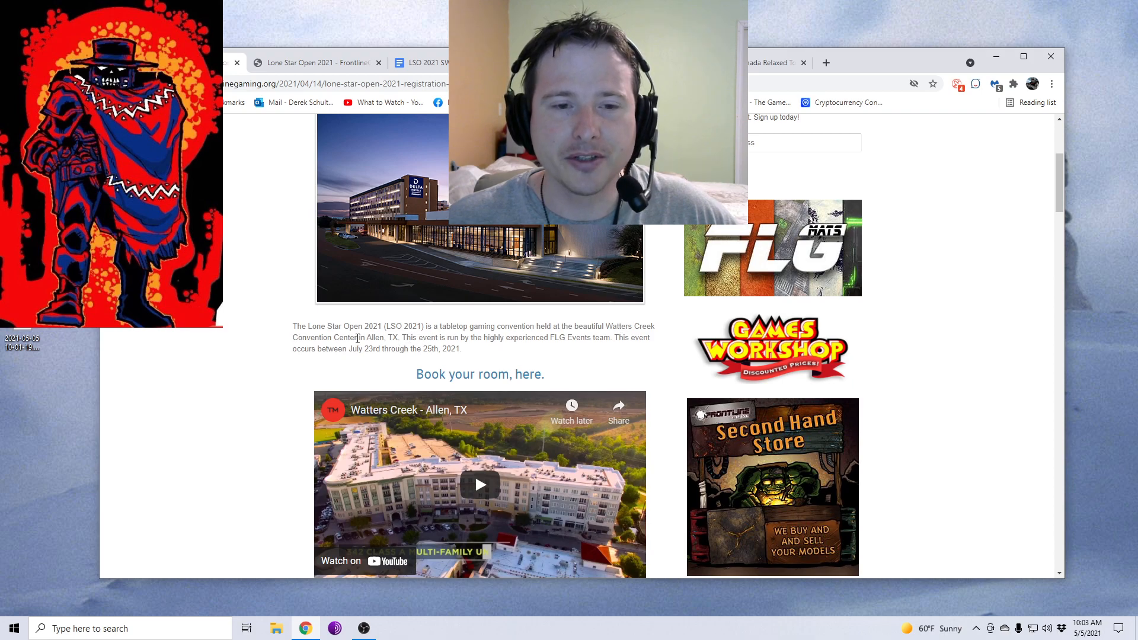
pyautogui.scroll(-3)
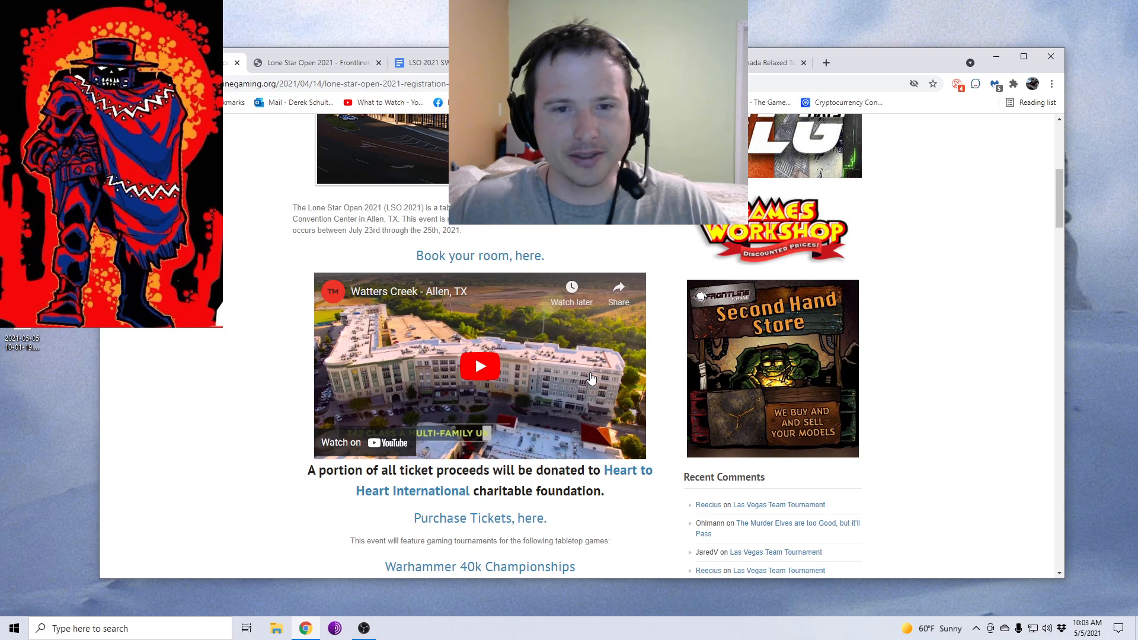
pyautogui.moveTo(214, 358)
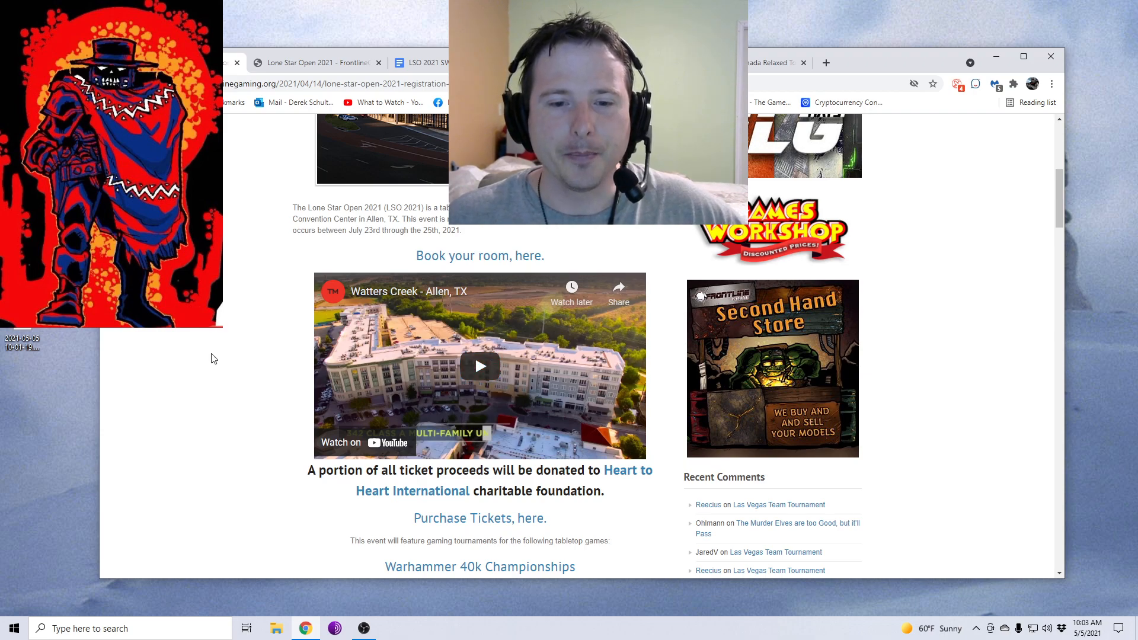
pyautogui.scroll(-3)
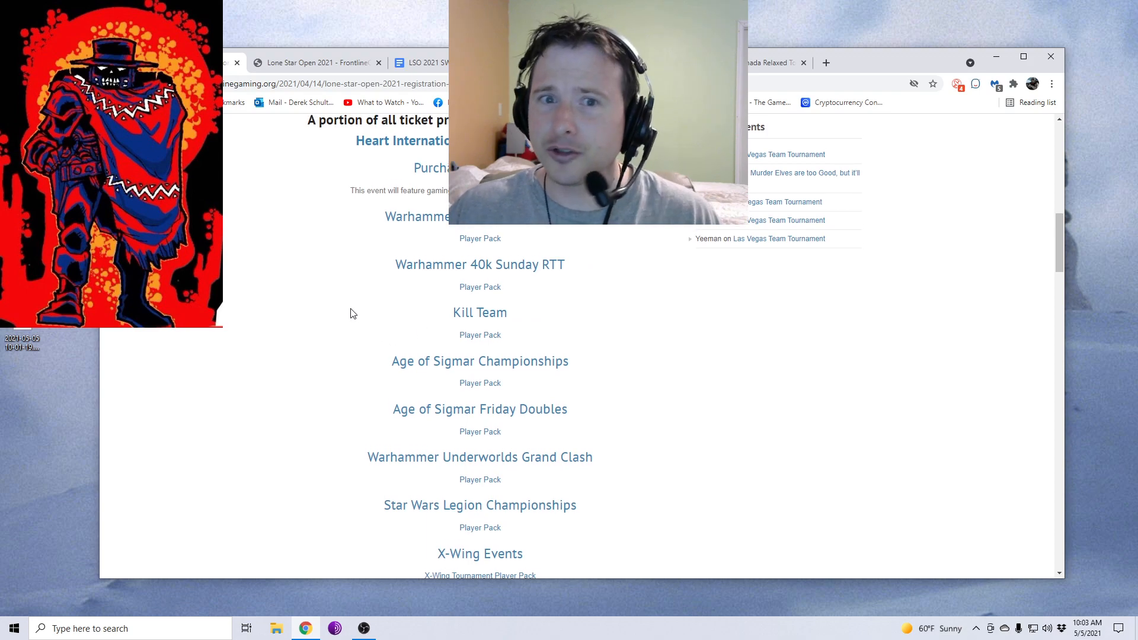
pyautogui.scroll(-3)
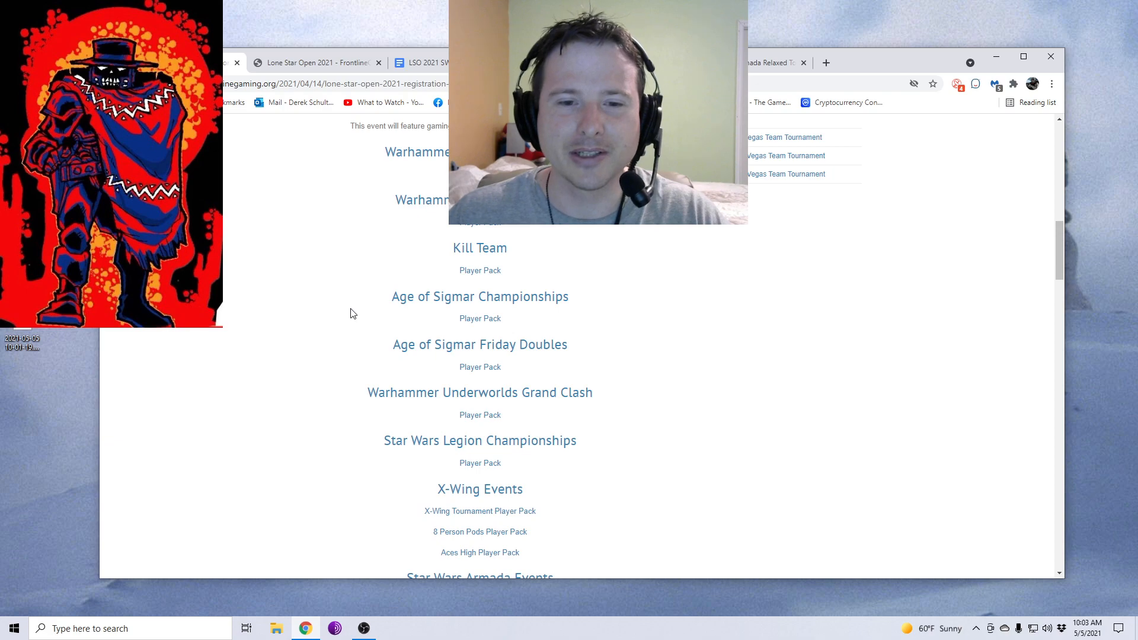
pyautogui.scroll(-3)
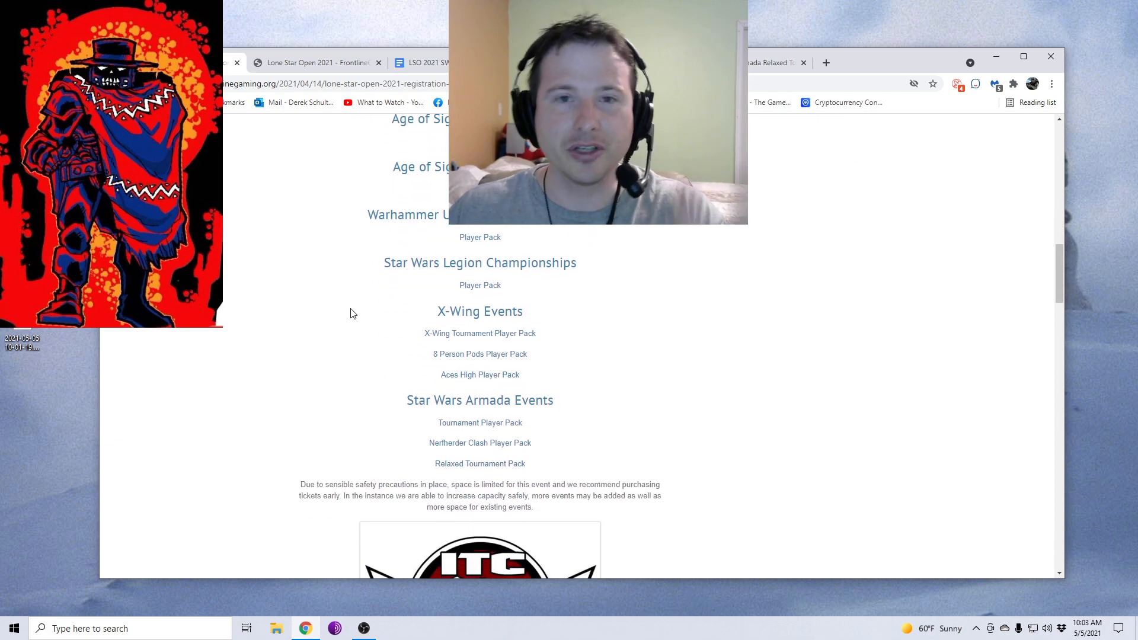
pyautogui.scroll(-3)
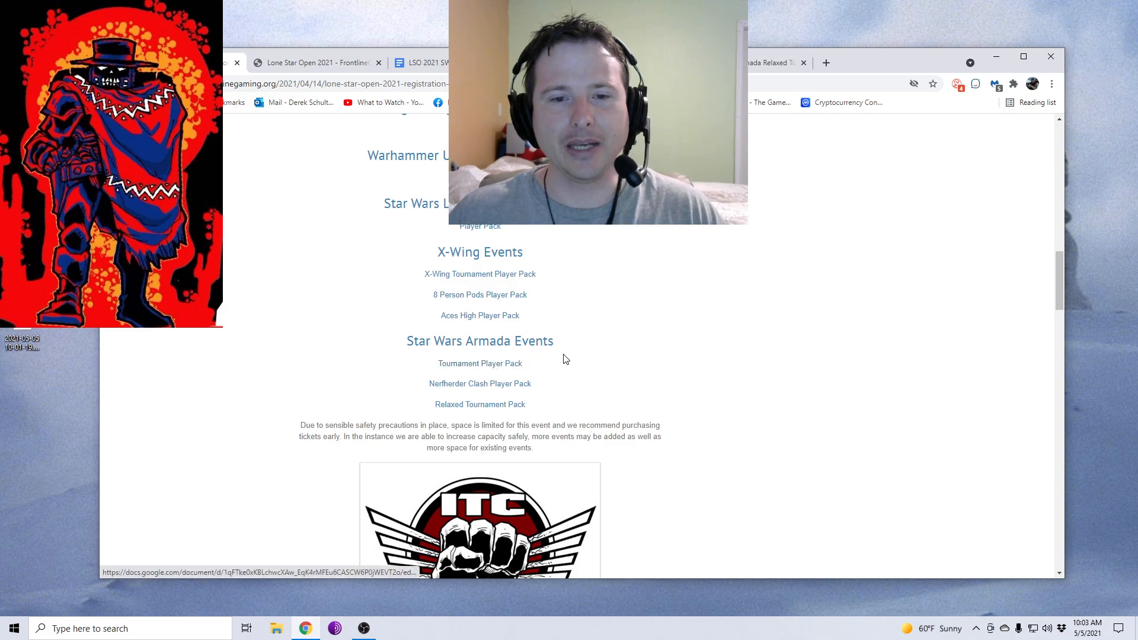
# - Open the Armada Tournament Player Pack doc and read down to the Organizer Contact Info table
pyautogui.click(418, 62)
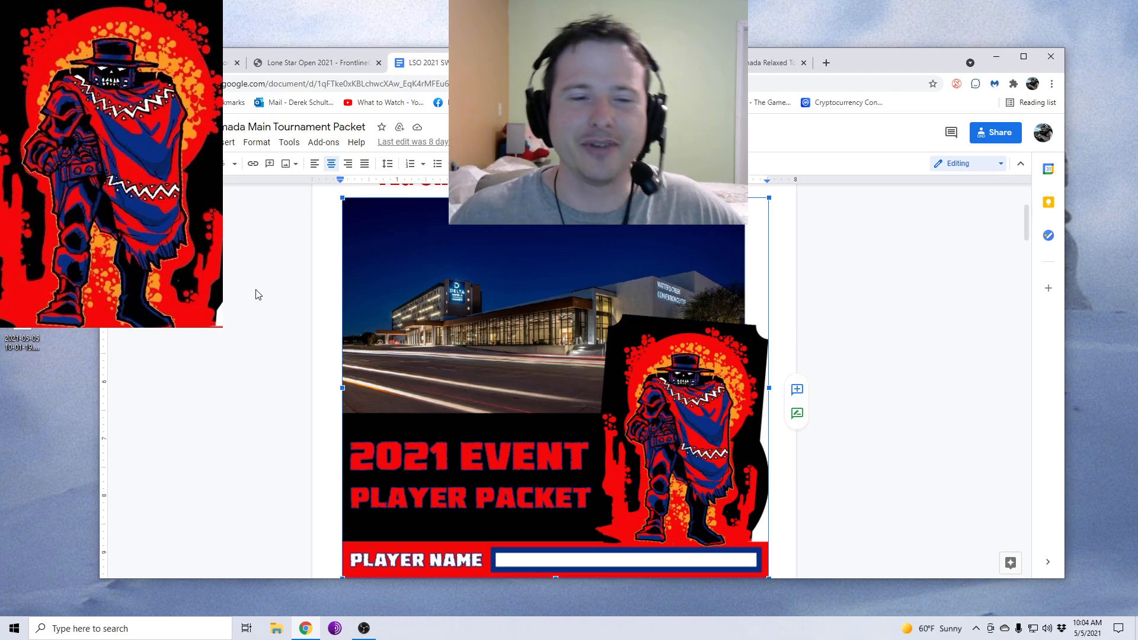
pyautogui.scroll(-3)
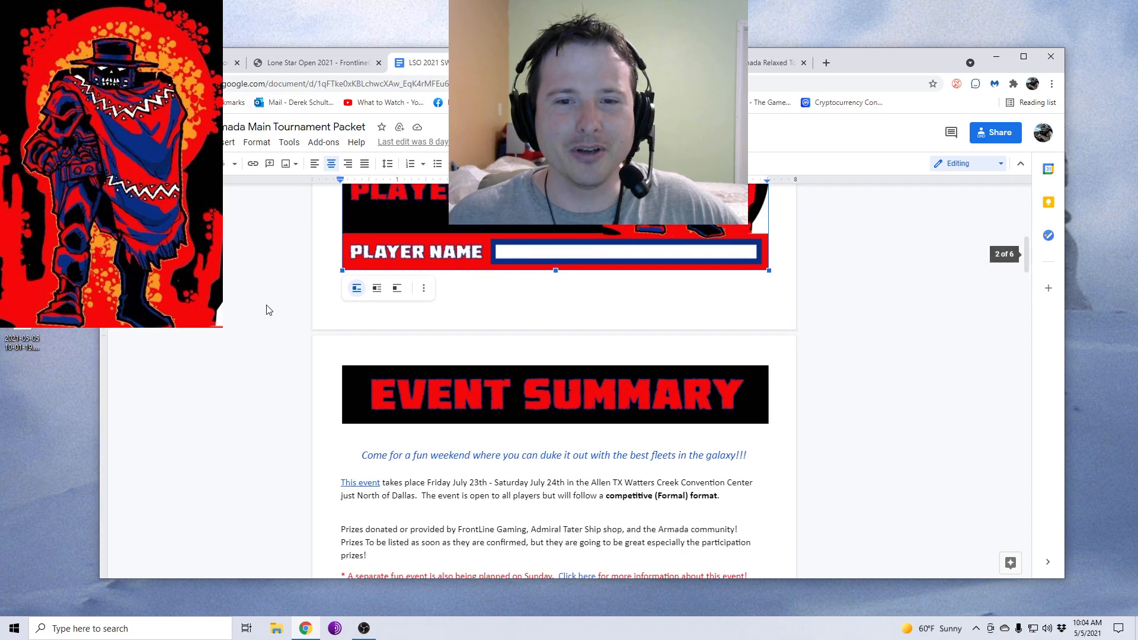
pyautogui.scroll(-3)
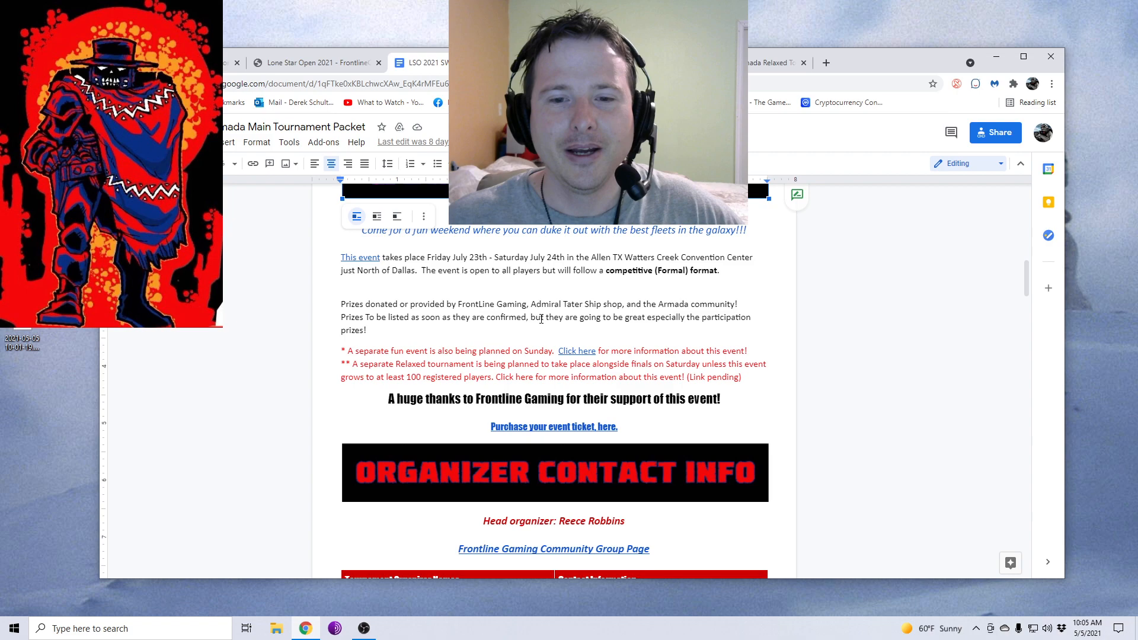
pyautogui.scroll(-3)
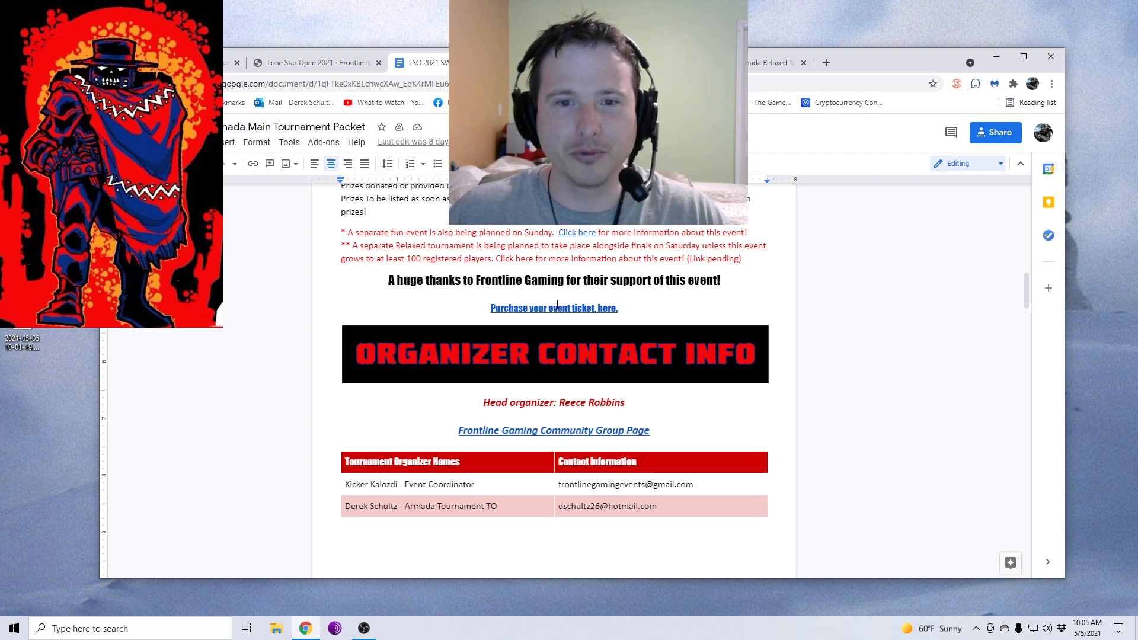
pyautogui.scroll(-3)
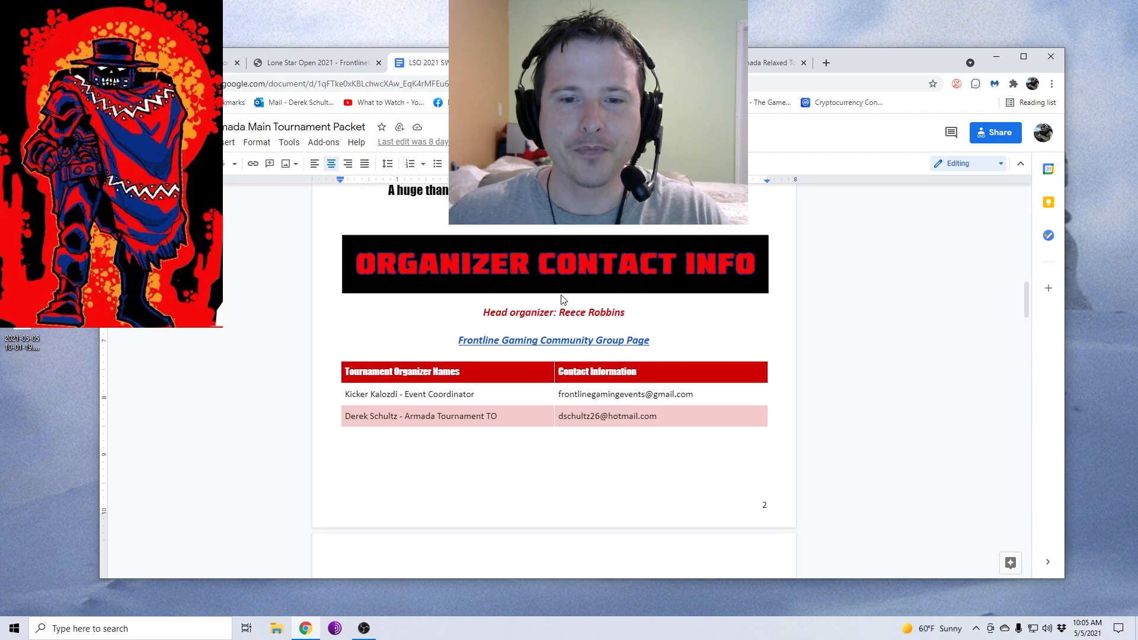
# - Scroll the packet past the Event Summary to page 3's Saturday Top 16 Cut times
pyautogui.scroll(-3)
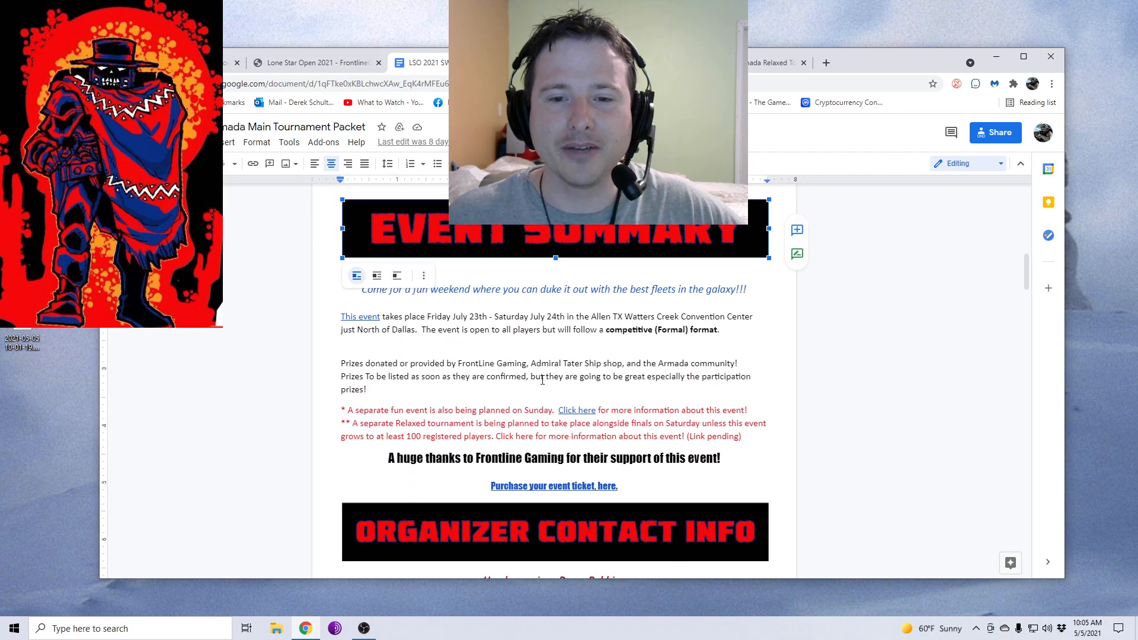
pyautogui.scroll(-3)
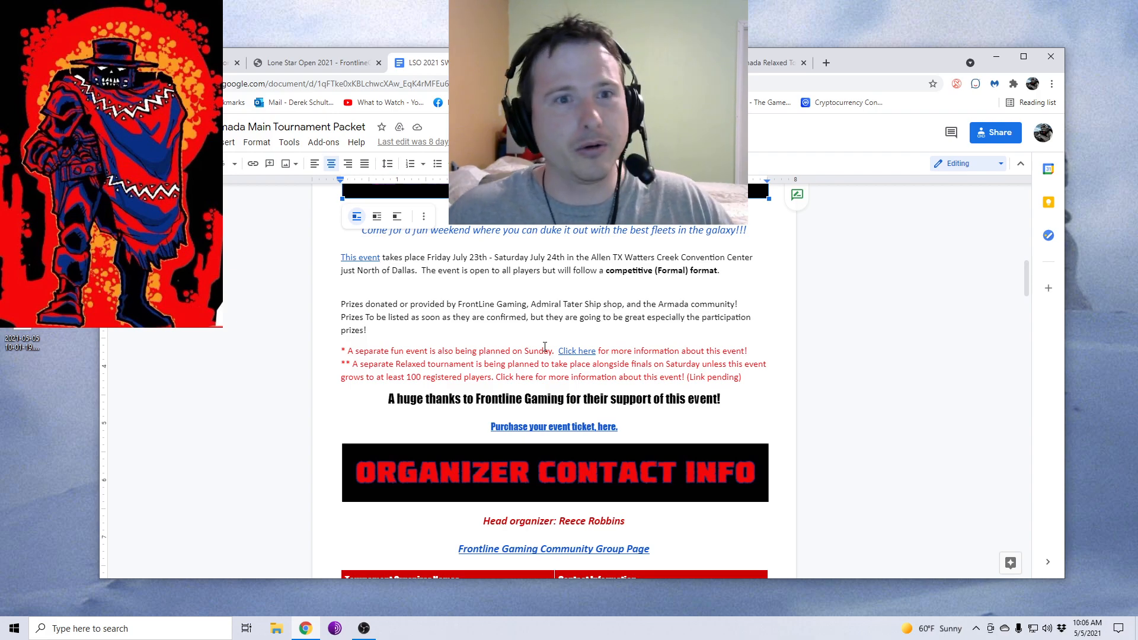
pyautogui.scroll(-3)
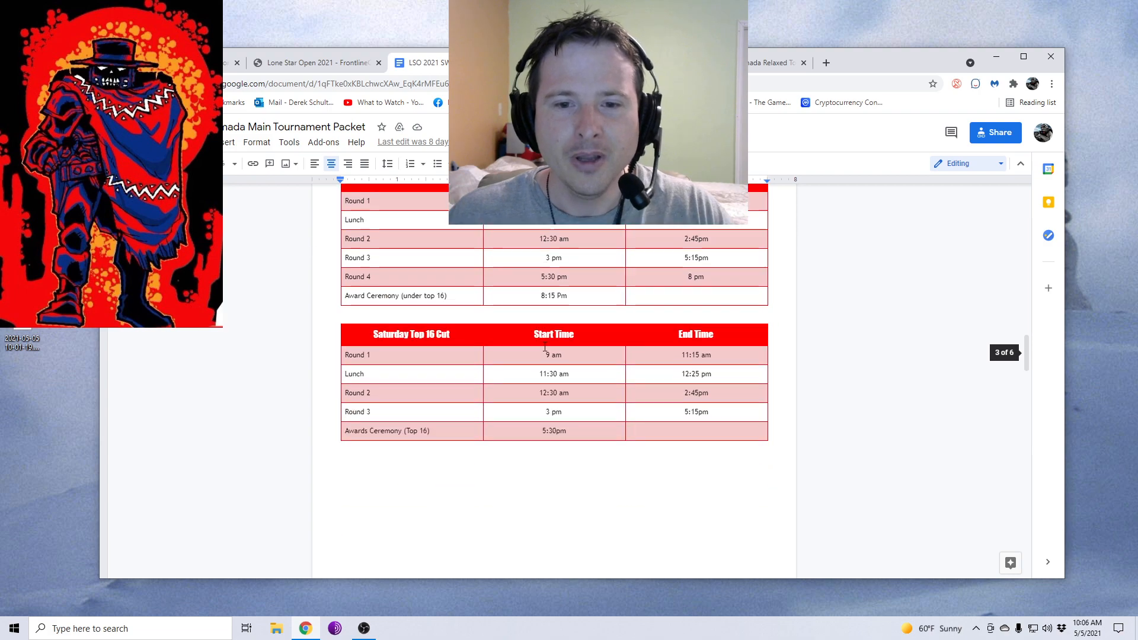
# - Review the Friday and Saturday Top 16 schedules, ending back at page 2's Event Summary
pyautogui.scroll(-3)
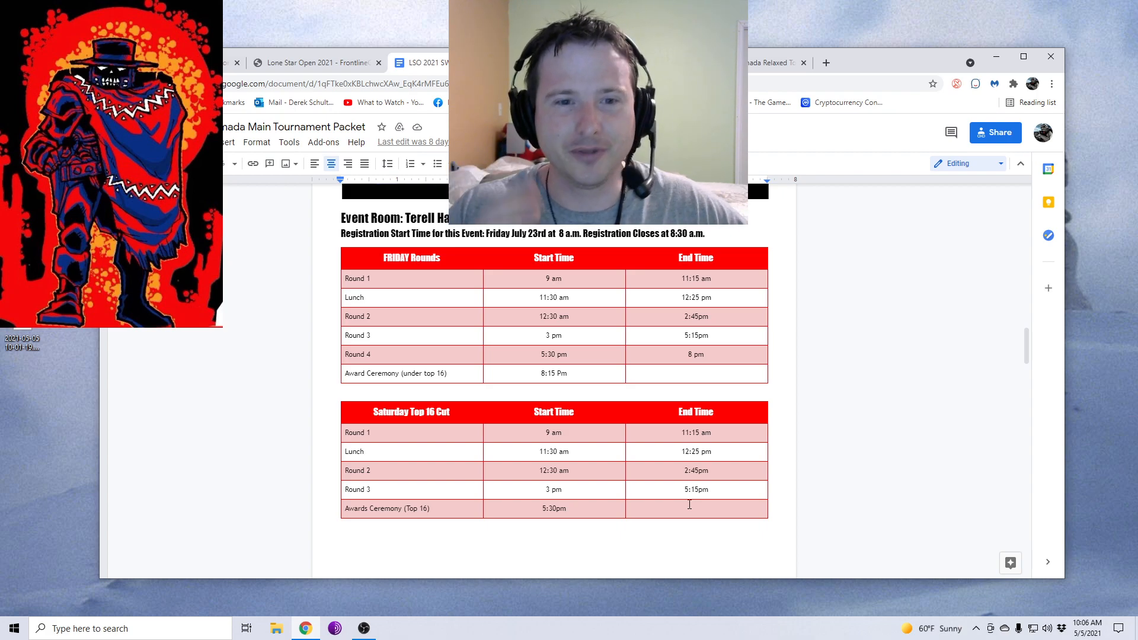
pyautogui.moveTo(600, 547)
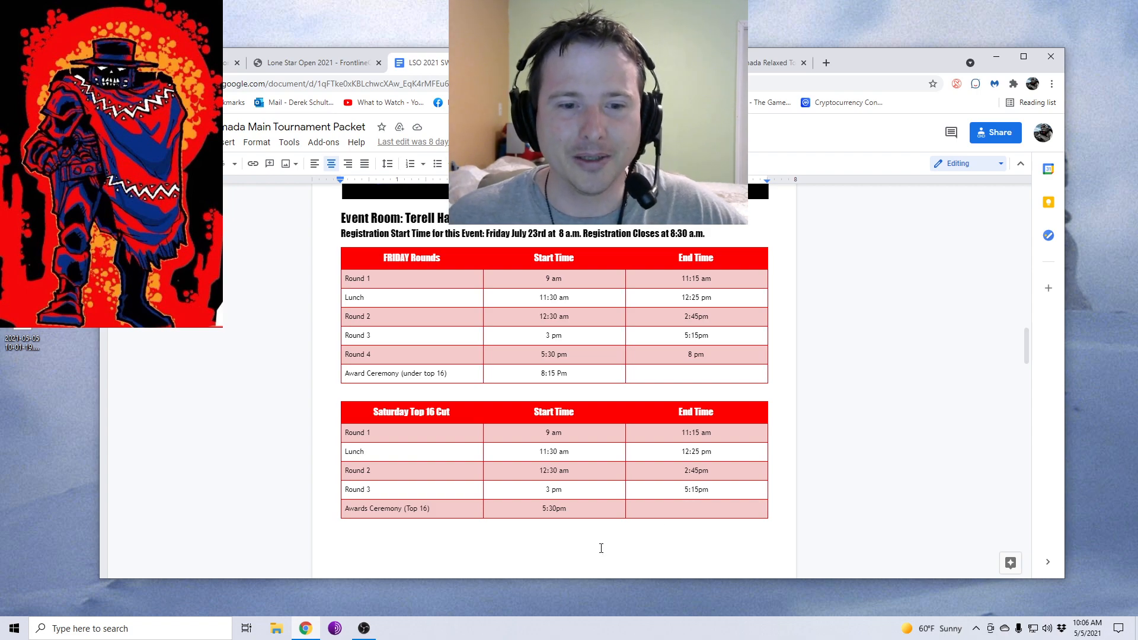
pyautogui.scroll(-3)
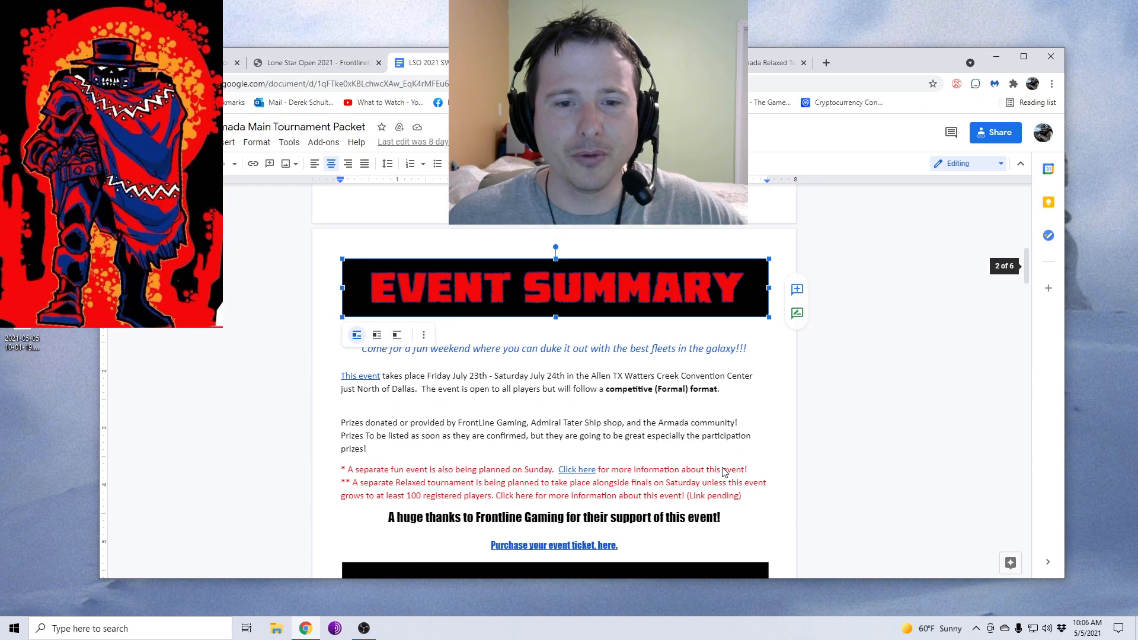
# - Read Format, Player Materials, Lists and Allowed Products, then return to the Friday rounds table
pyautogui.scroll(-3)
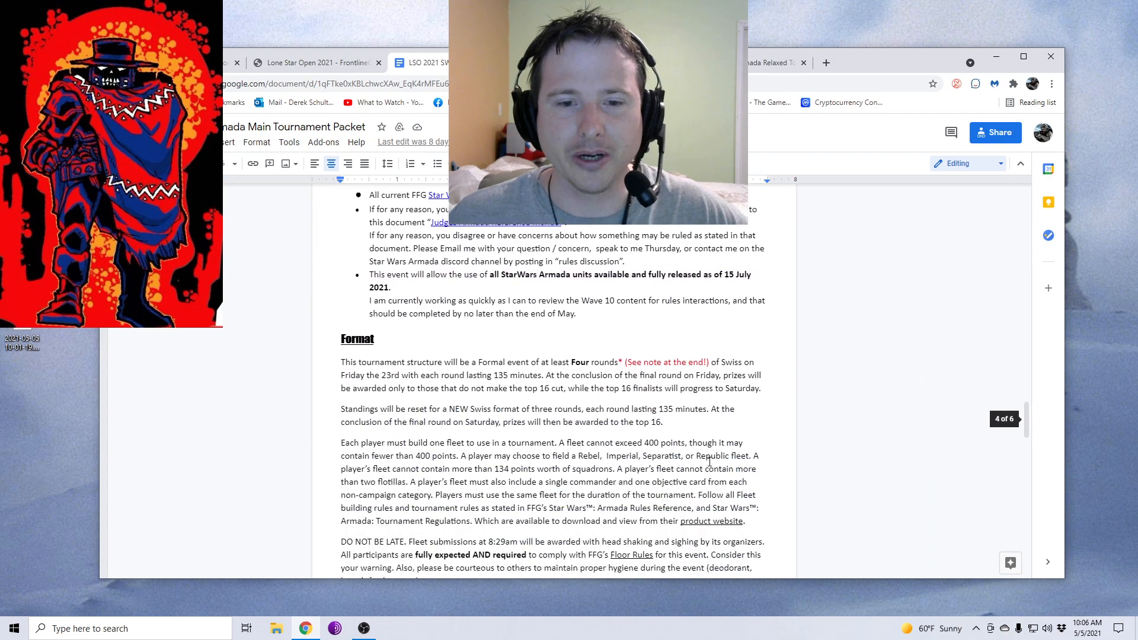
pyautogui.scroll(-3)
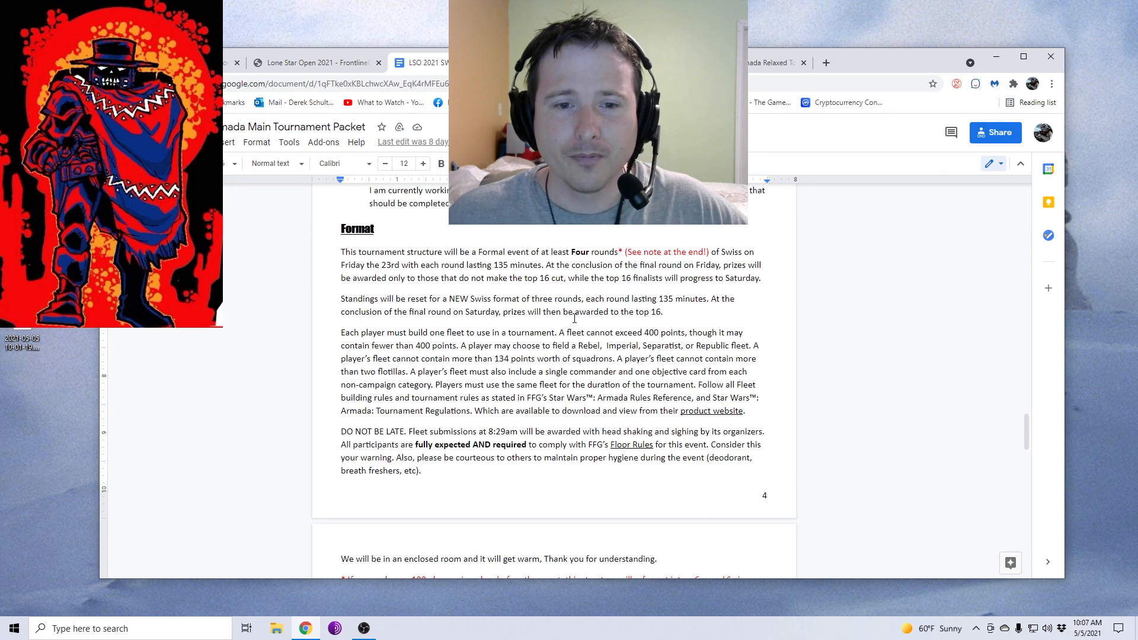
pyautogui.scroll(-3)
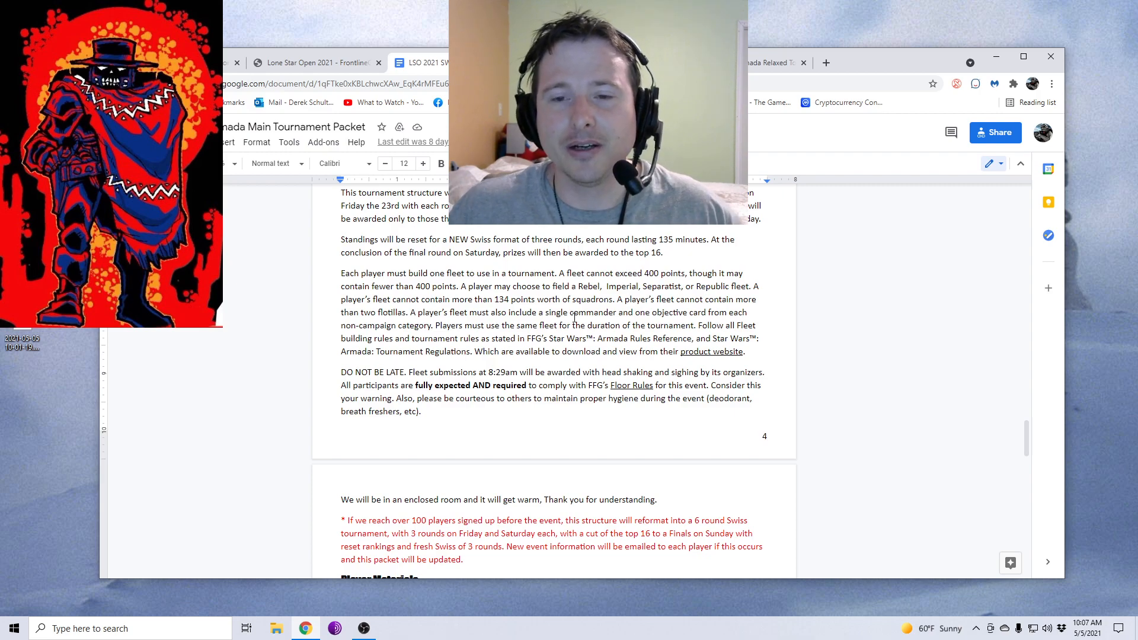
pyautogui.scroll(-3)
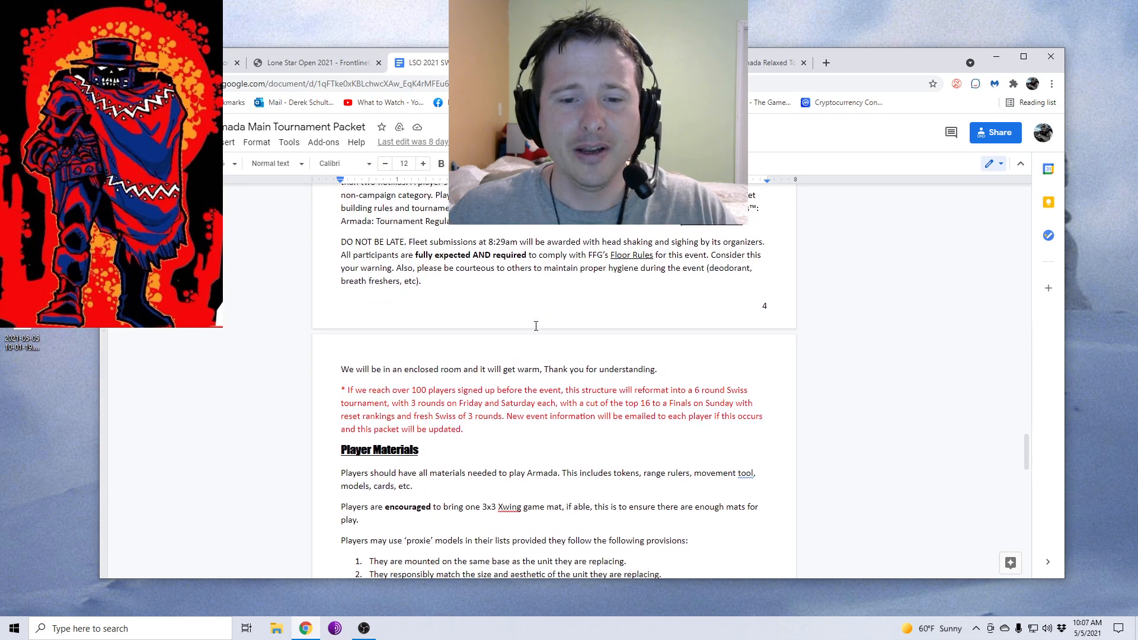
pyautogui.scroll(-3)
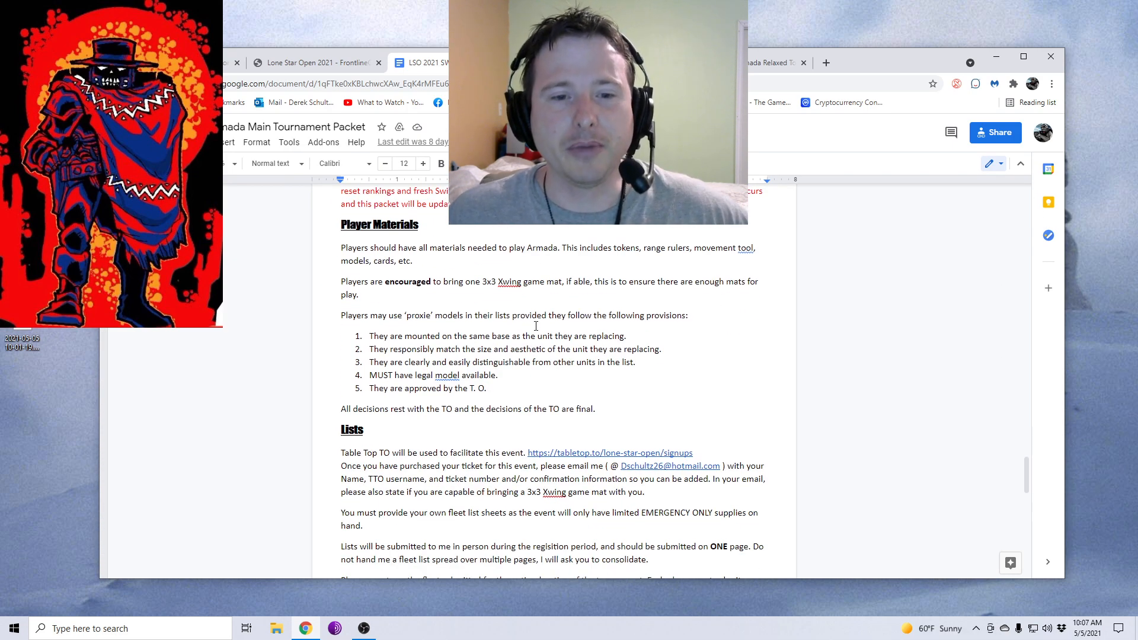
pyautogui.scroll(-3)
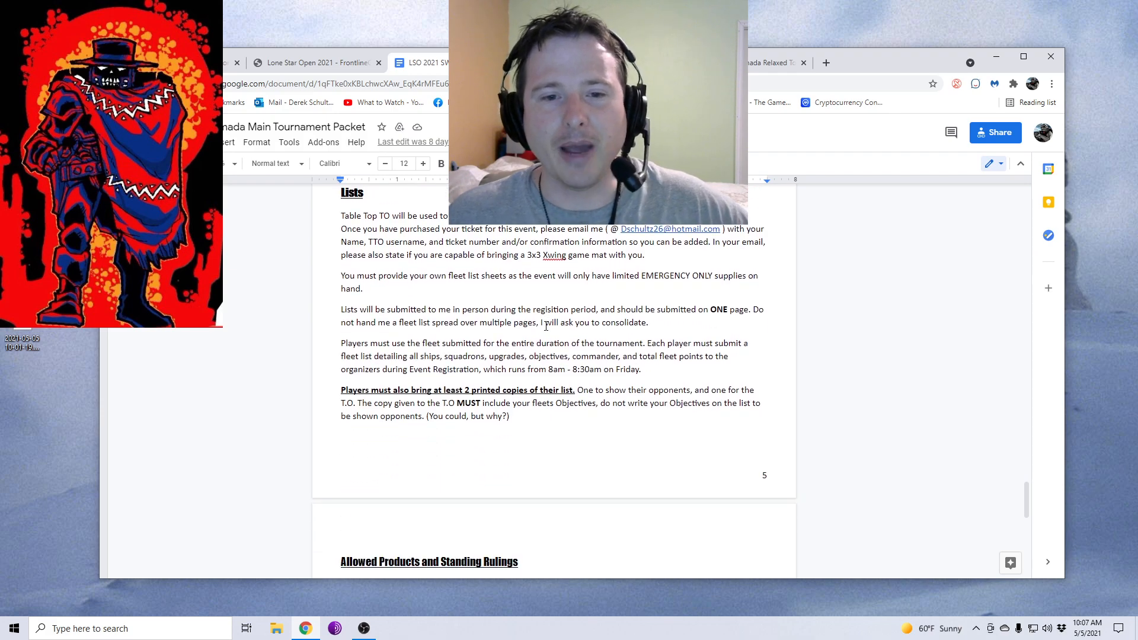
pyautogui.scroll(-3)
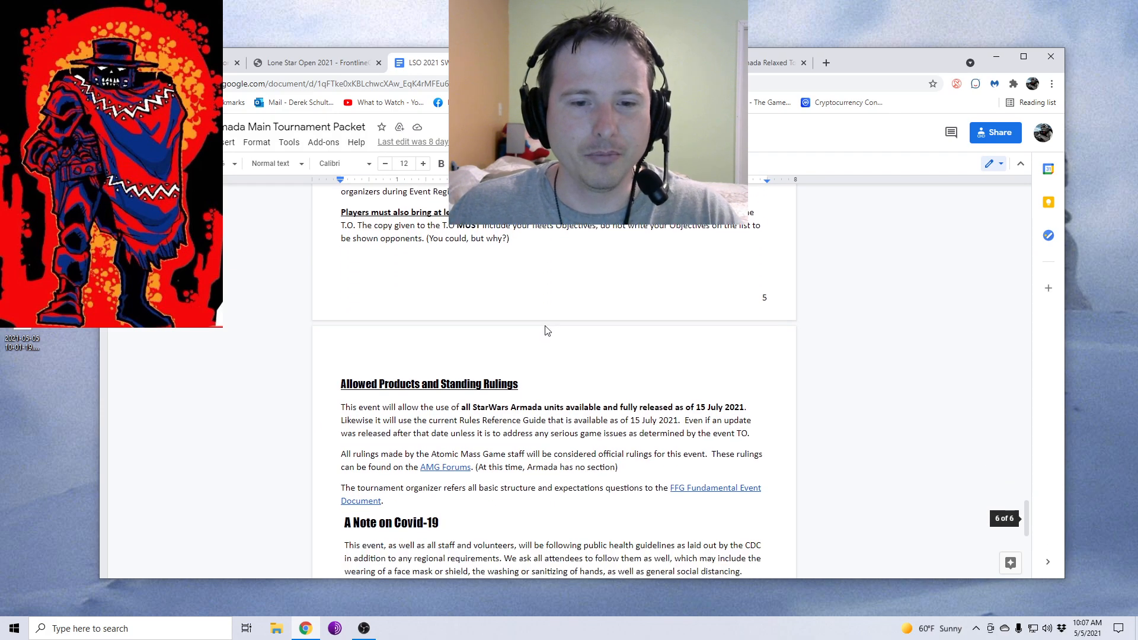
pyautogui.scroll(-3)
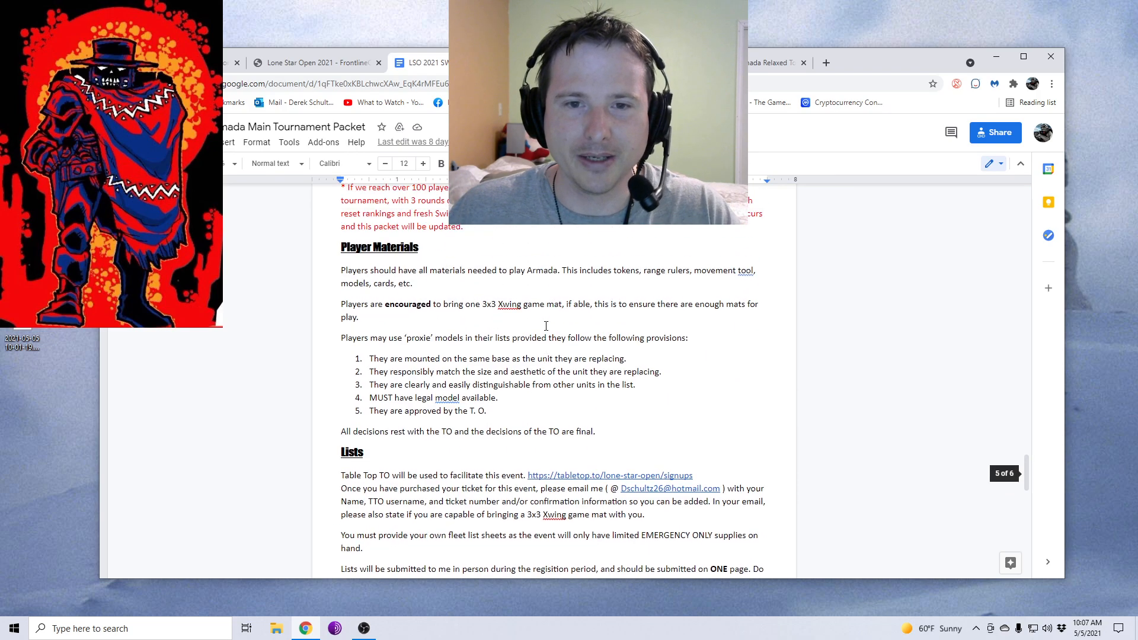
pyautogui.scroll(-3)
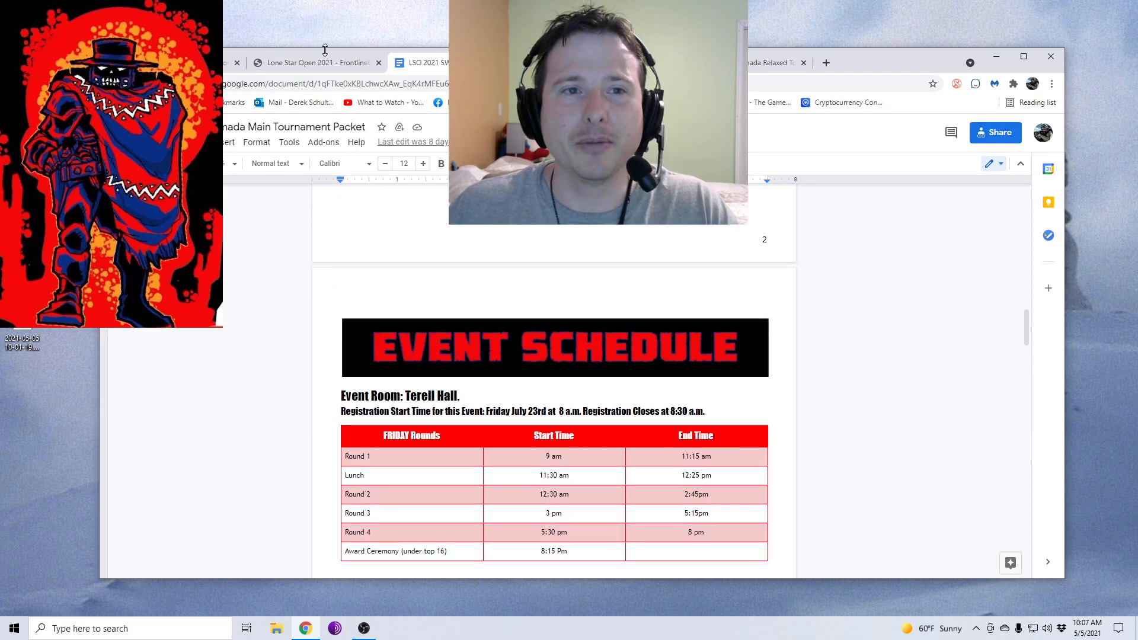
# - Switch to the Lone Star Open 2021 tab showing the Armada Championships and Relaxed listings
pyautogui.click(316, 62)
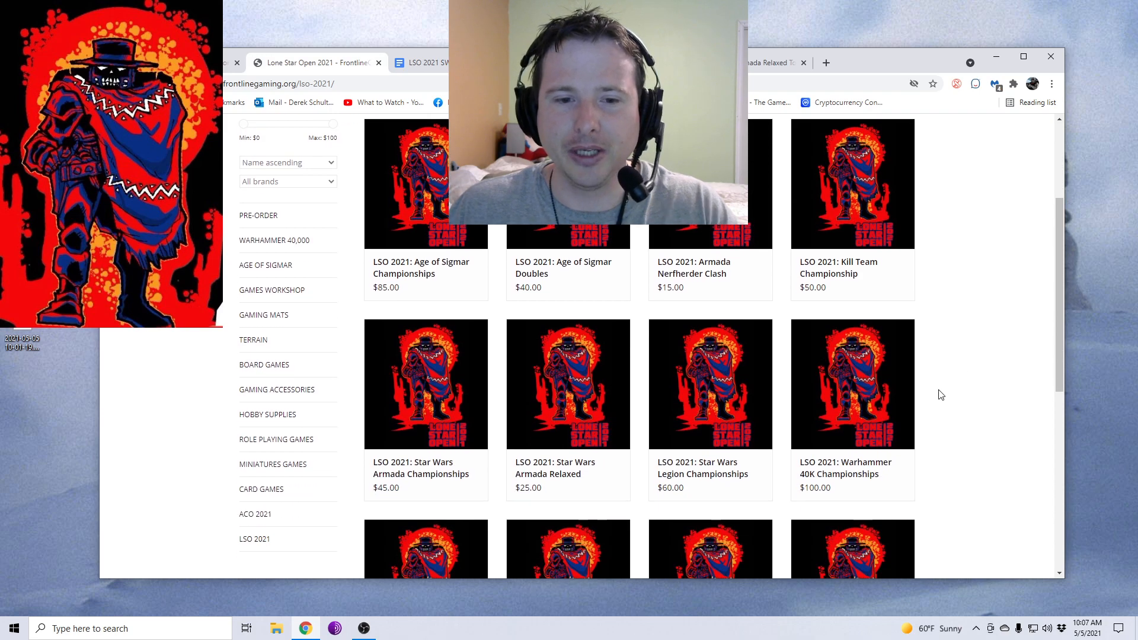
pyautogui.moveTo(964, 435)
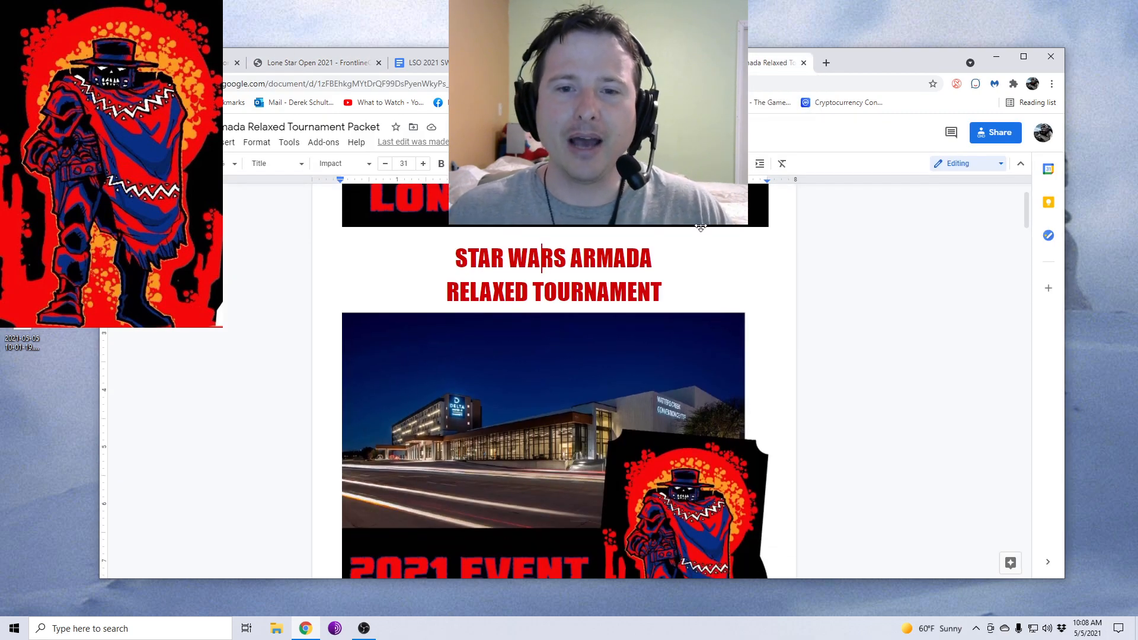
# - Read the Armada Relaxed packet down through Event Summary, contact info and Saturday schedule
pyautogui.scroll(-3)
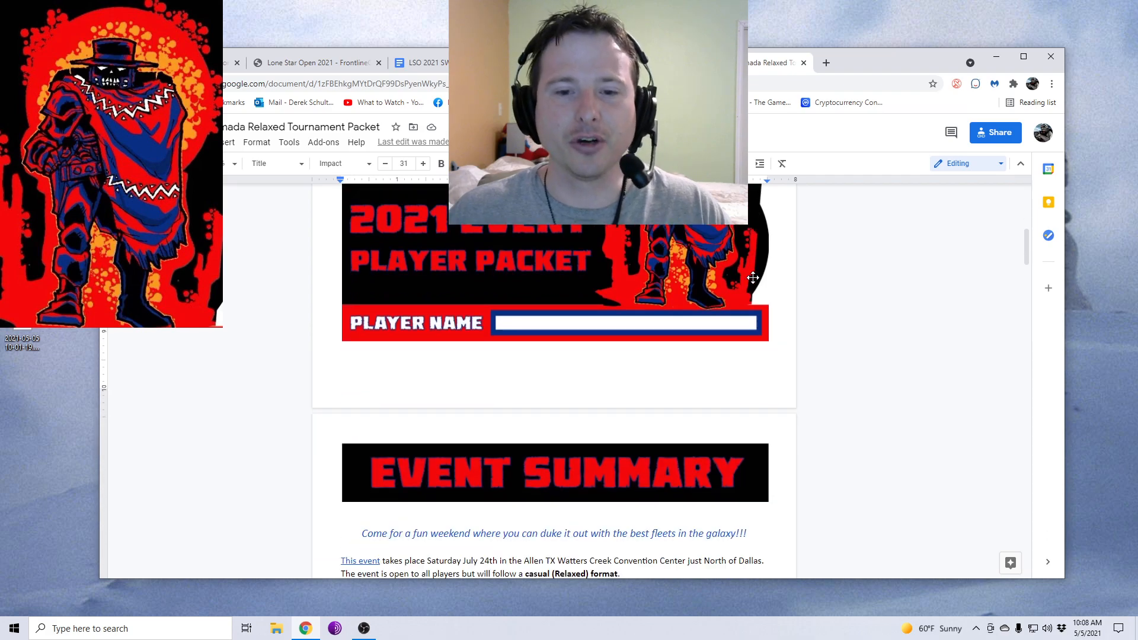
pyautogui.scroll(-3)
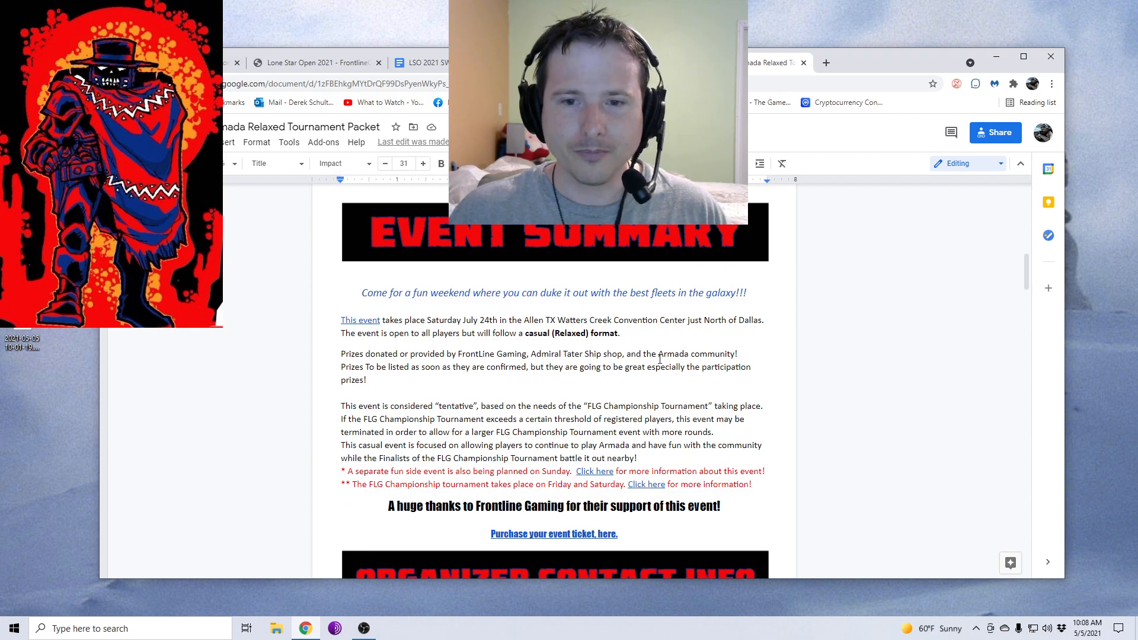
pyautogui.scroll(-3)
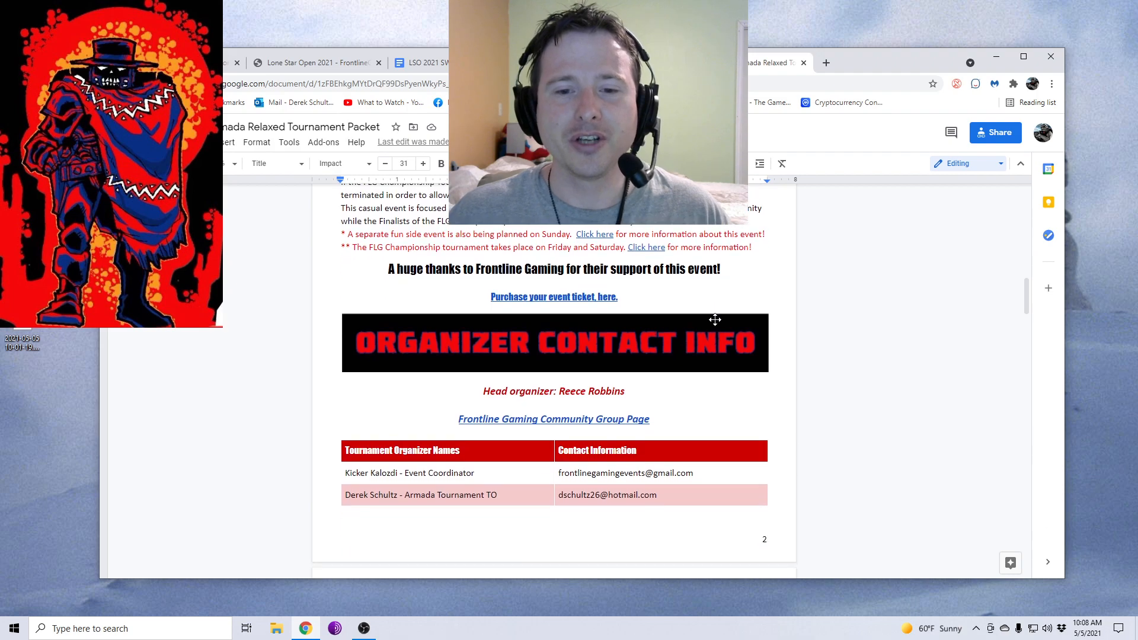
pyautogui.scroll(-3)
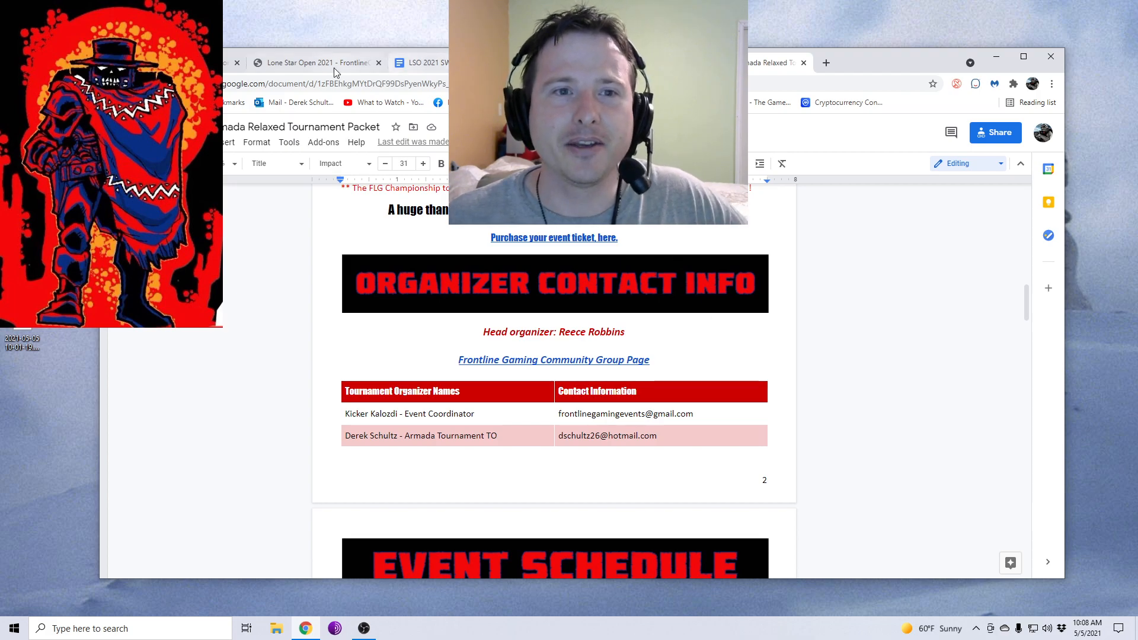
# - Switch tabs and scroll through the list rules to the LSO 2021 ticket prices
pyautogui.click(316, 62)
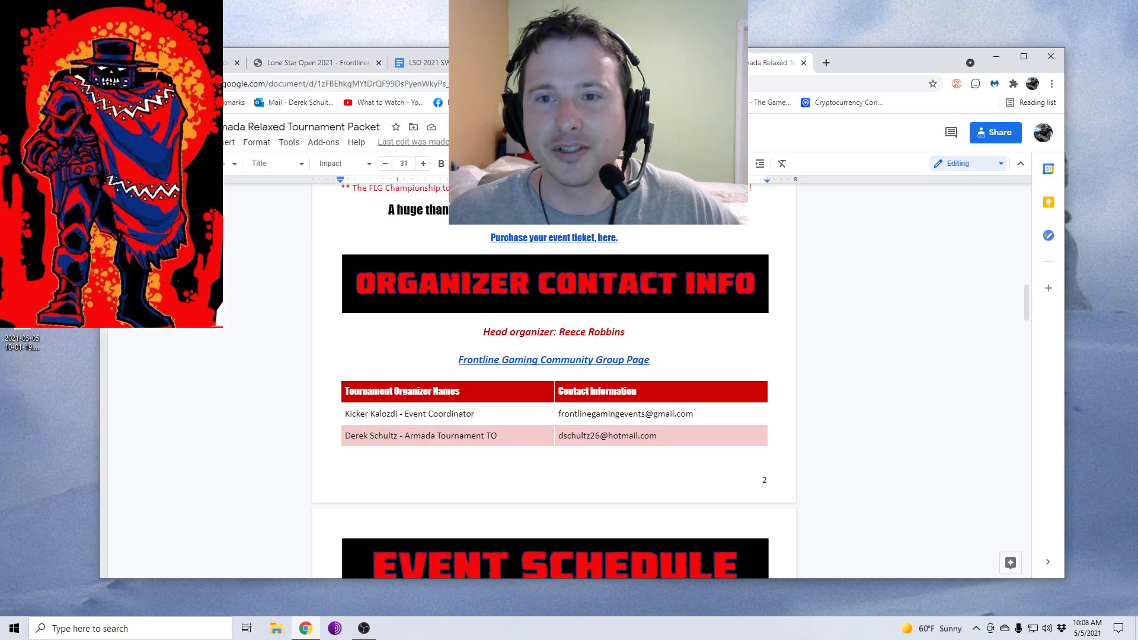
pyautogui.scroll(-3)
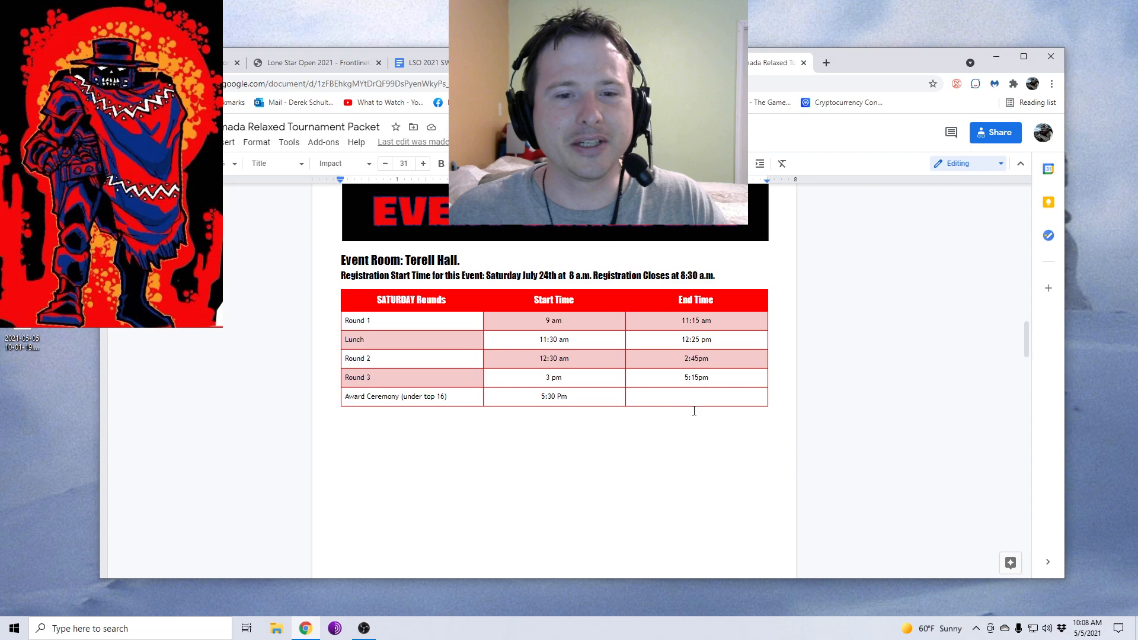
pyautogui.scroll(-3)
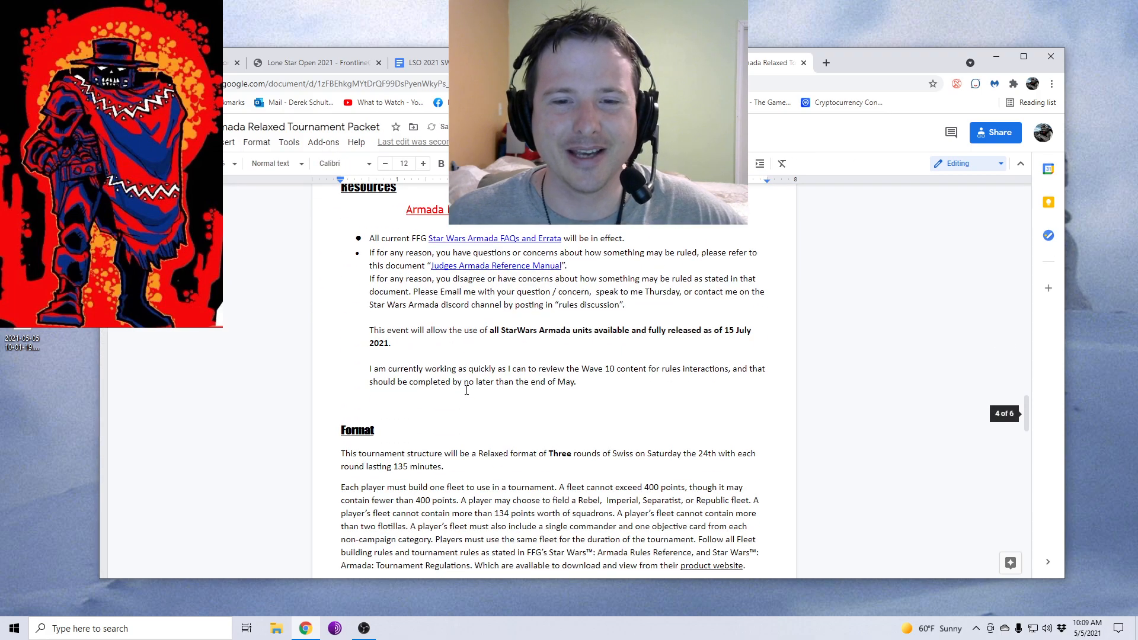
pyautogui.scroll(-3)
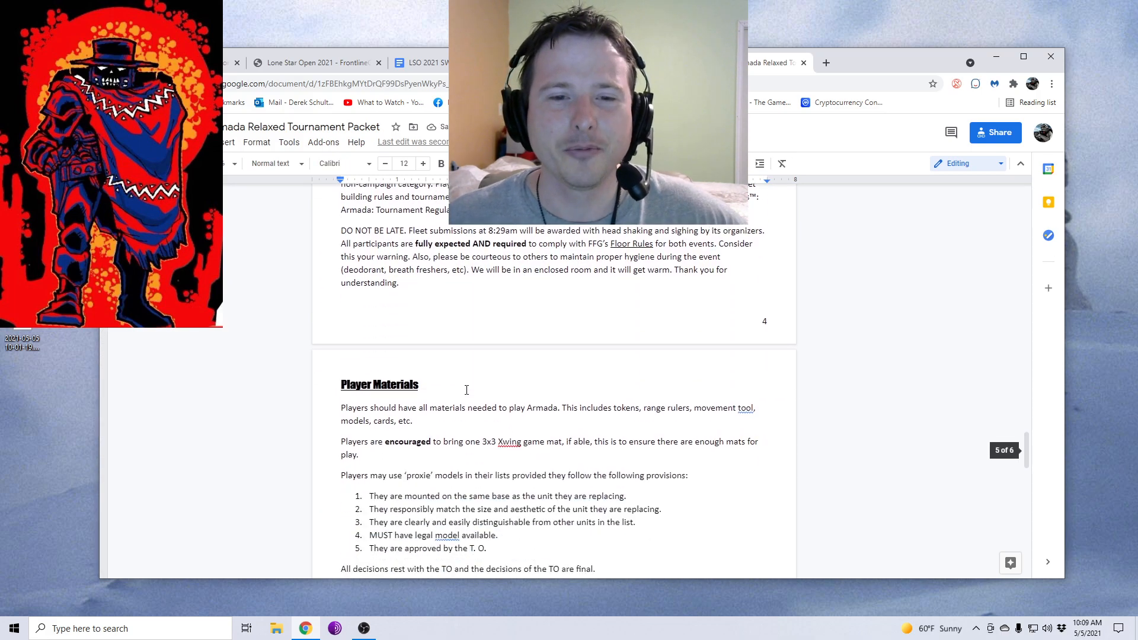
pyautogui.scroll(-3)
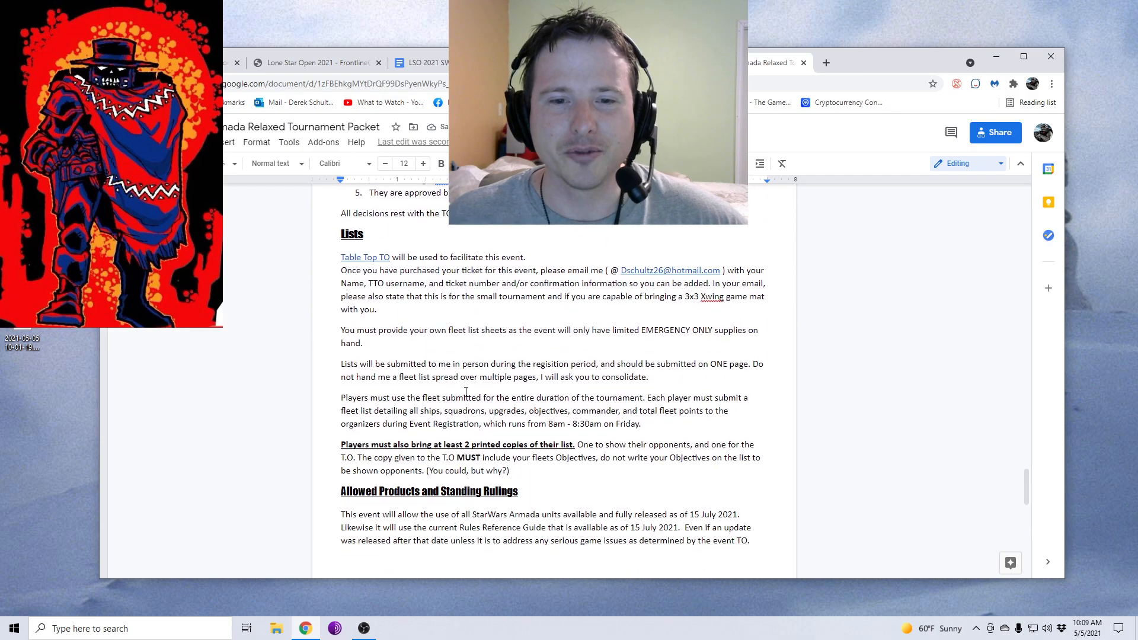
pyautogui.scroll(-3)
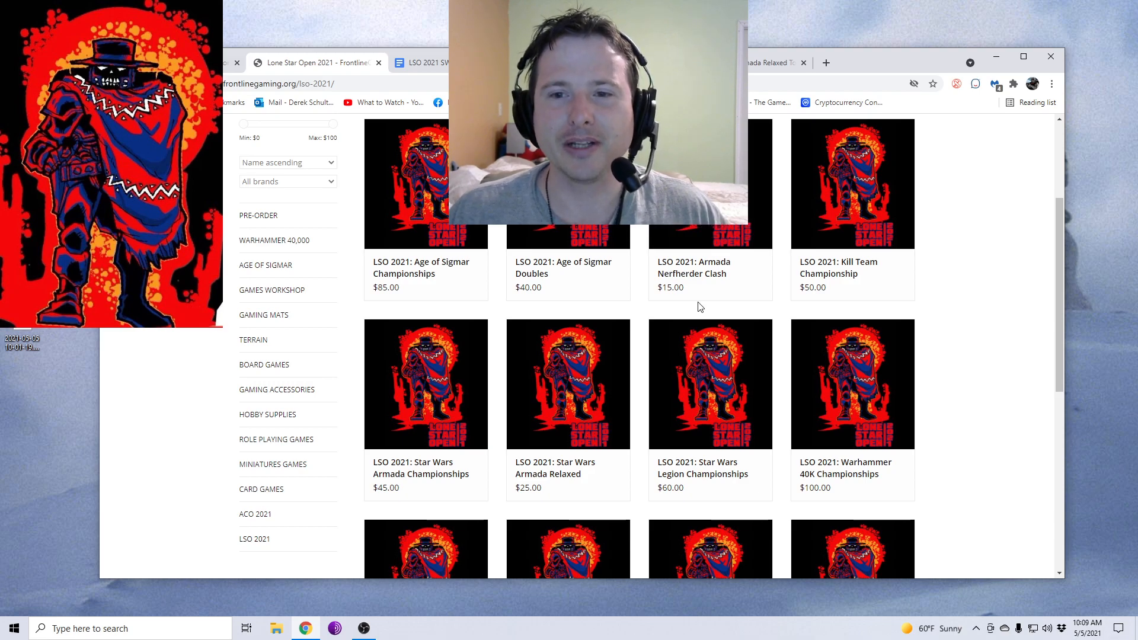
pyautogui.moveTo(694, 283)
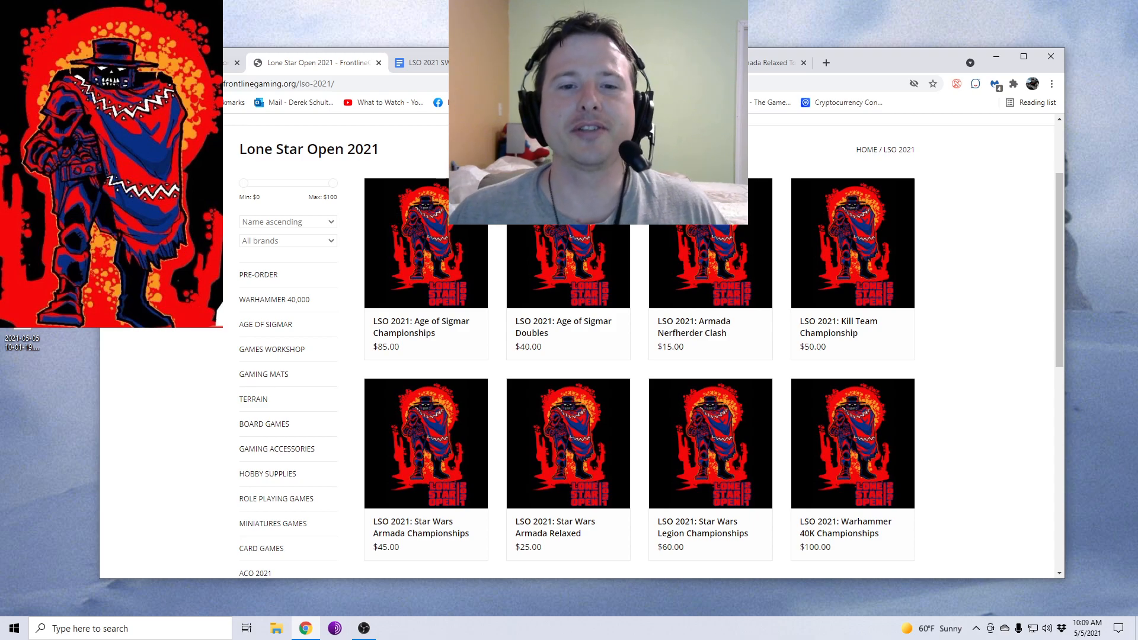
# - Switch to the NERFHERDER CLASH packet and read down to The Nerf's setup and special rules
pyautogui.click(428, 62)
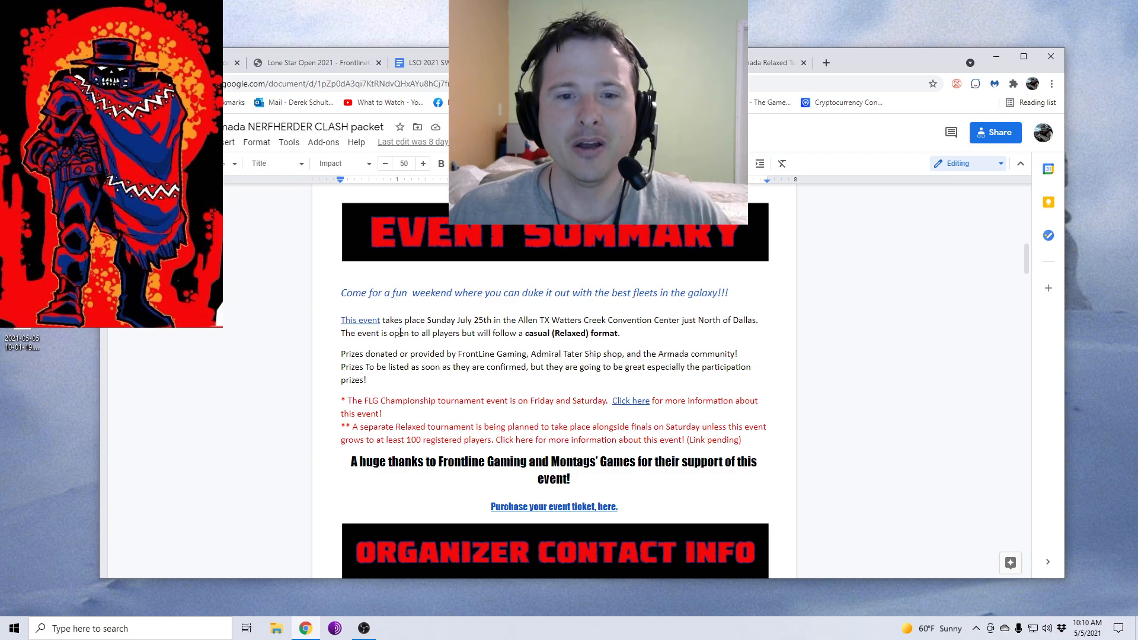
pyautogui.scroll(-3)
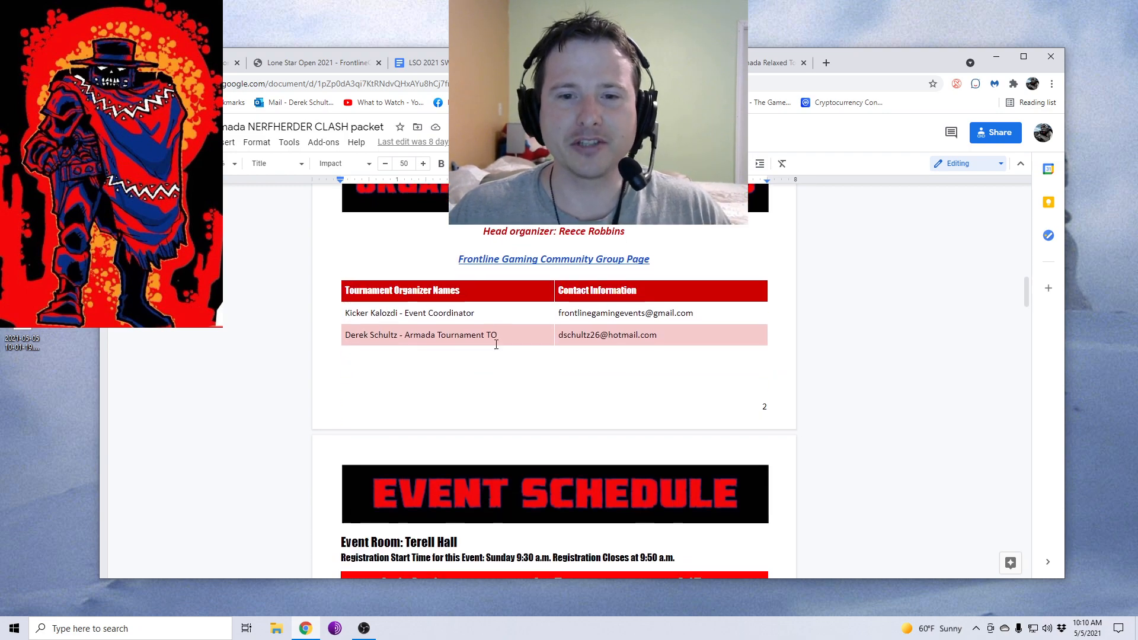
pyautogui.scroll(-3)
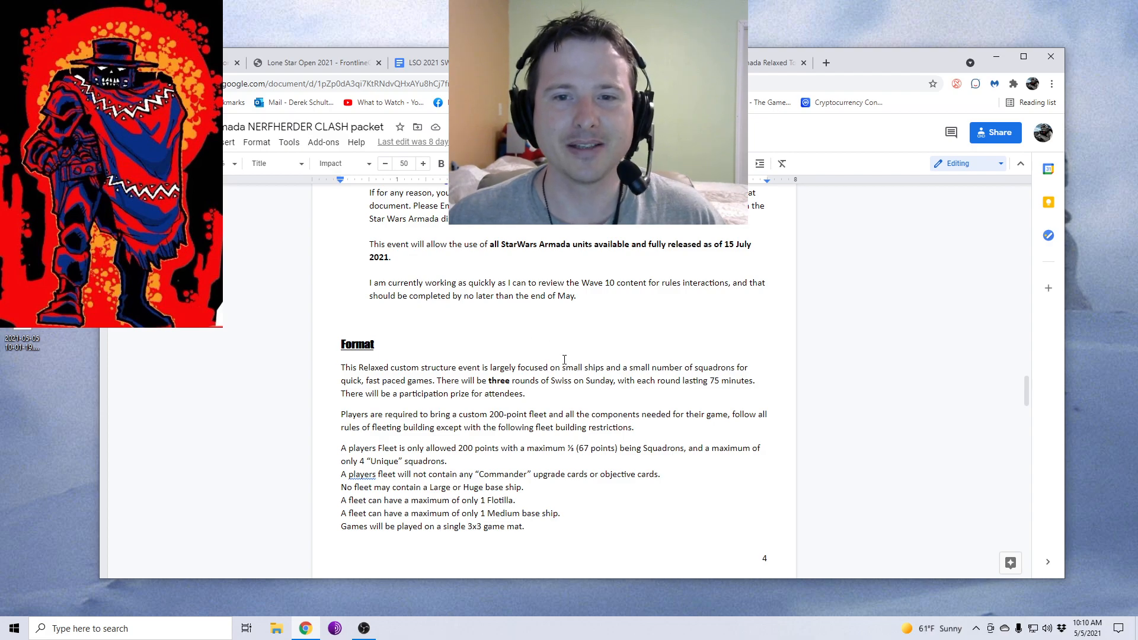
pyautogui.scroll(-3)
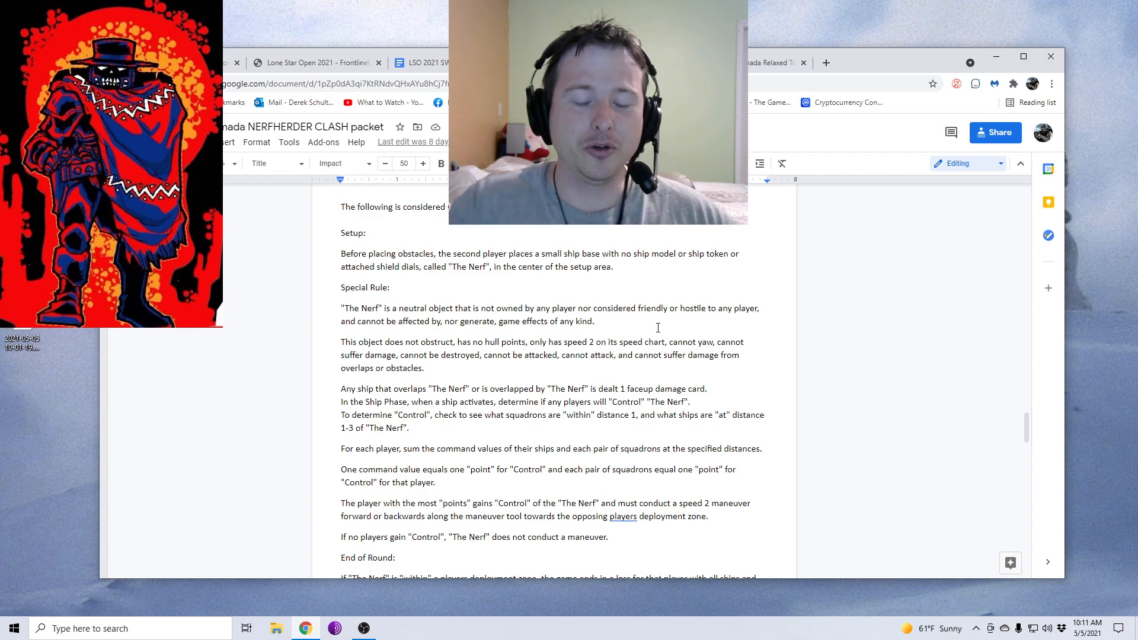
# - Scroll the Nerfherder Clash packet to Allowed Products, Standing Rulings and the Covid-19 note
pyautogui.scroll(-3)
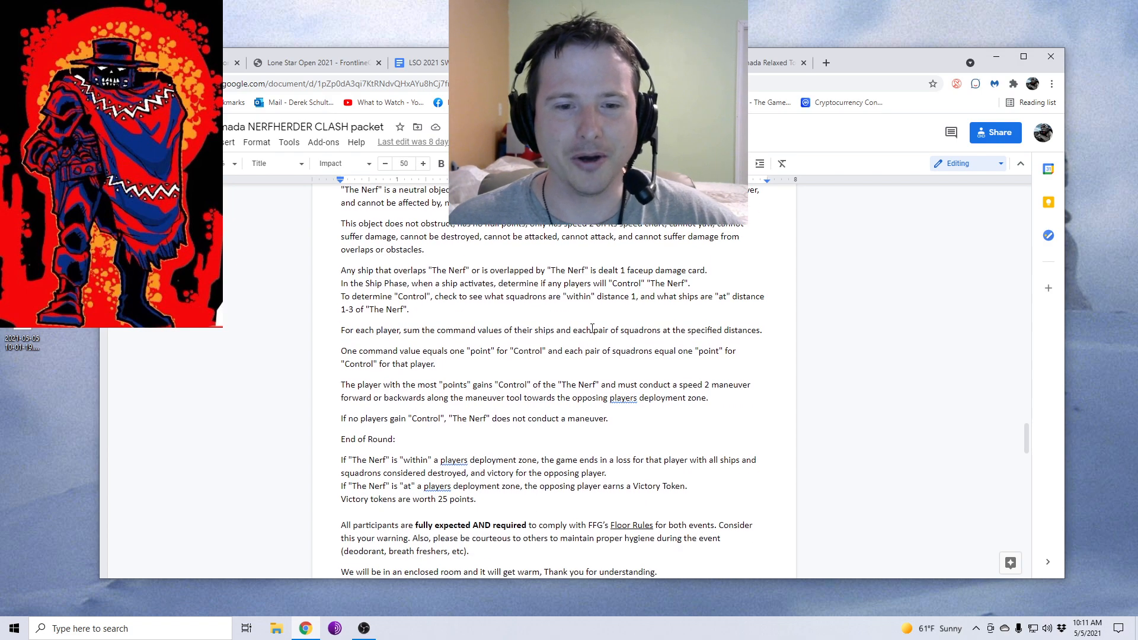
pyautogui.scroll(-3)
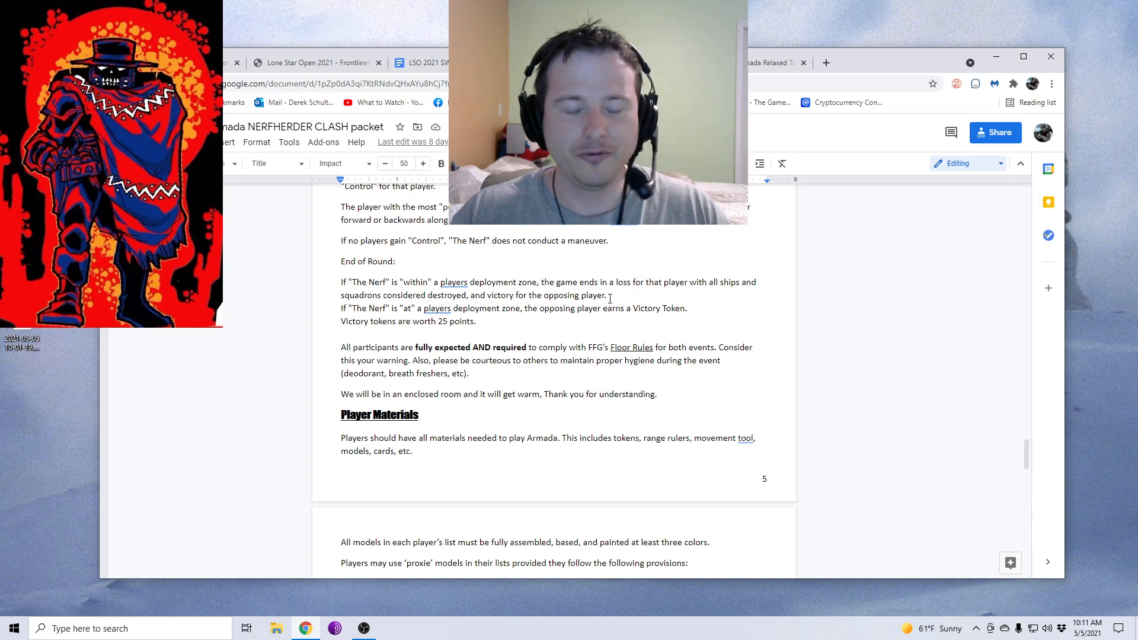
pyautogui.scroll(-3)
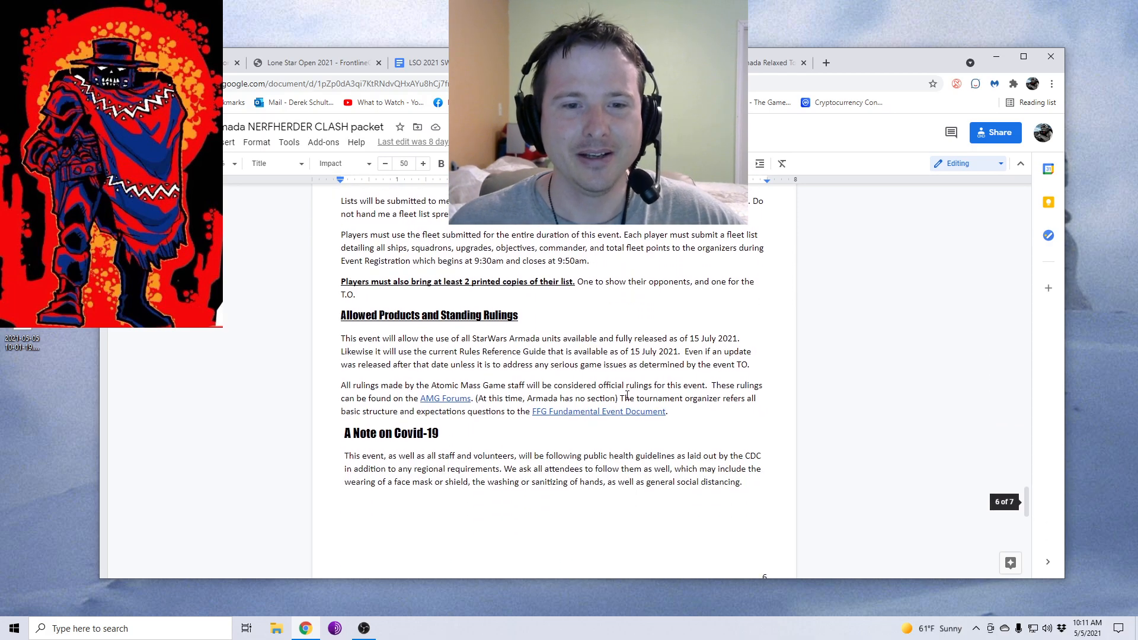
pyautogui.scroll(3)
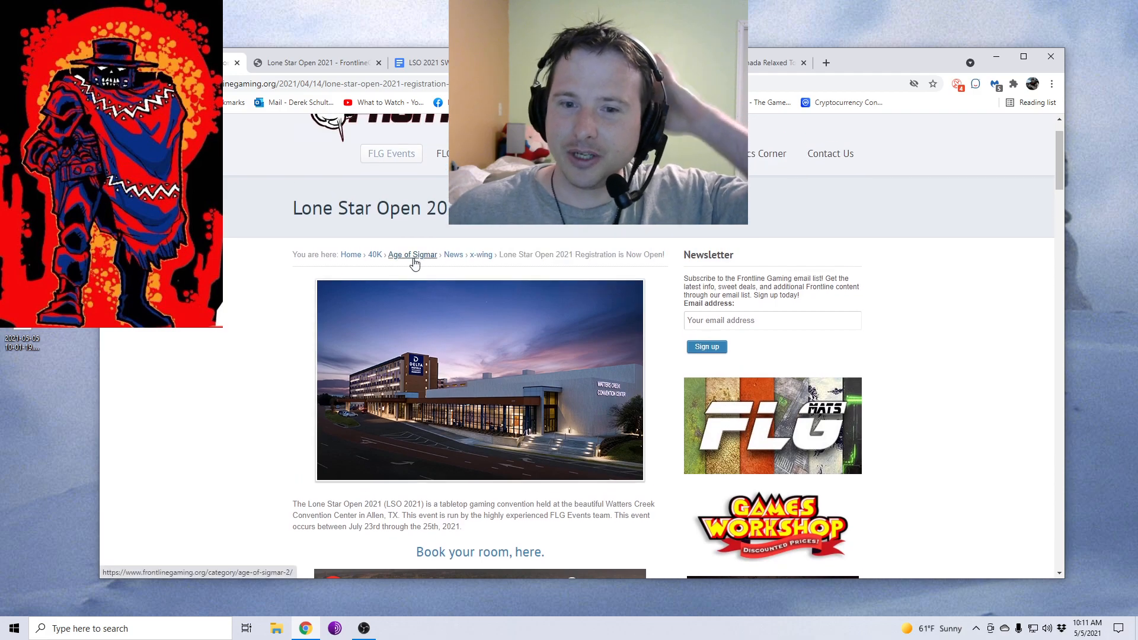
pyautogui.moveTo(413, 255)
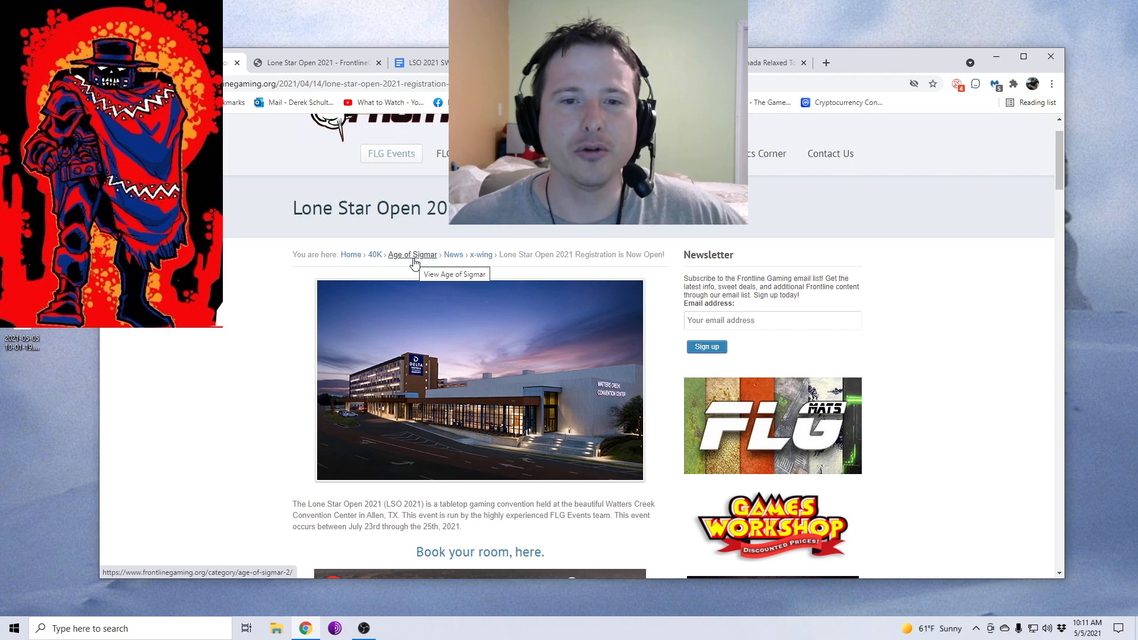
pyautogui.moveTo(370, 274)
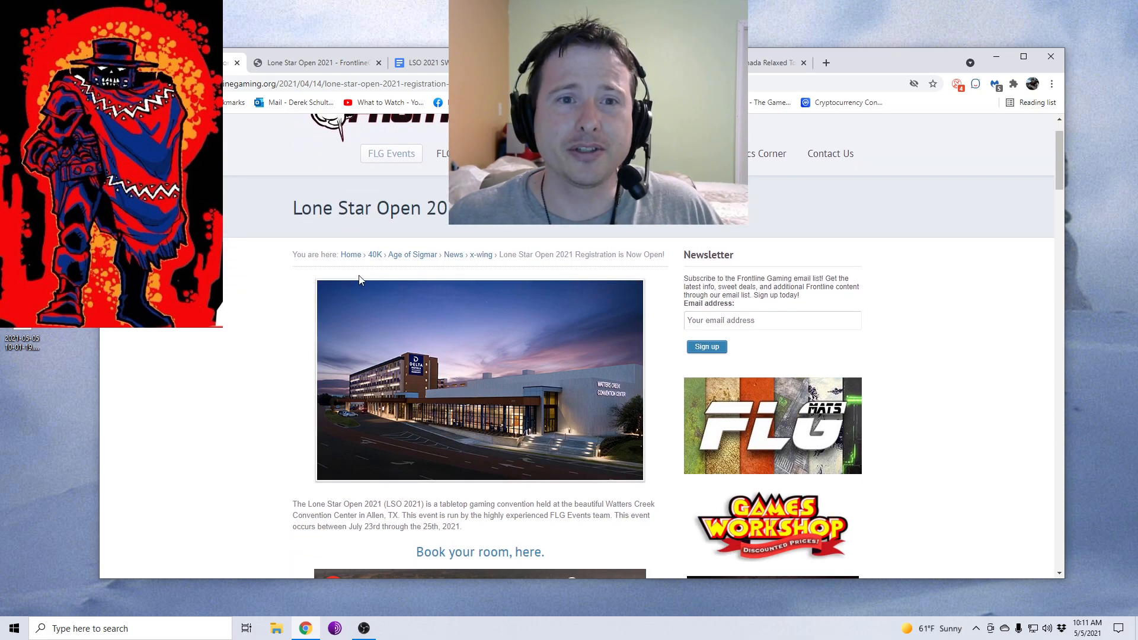
# - Scroll the registration article past the venue video to the charity note and tournament list
pyautogui.scroll(-3)
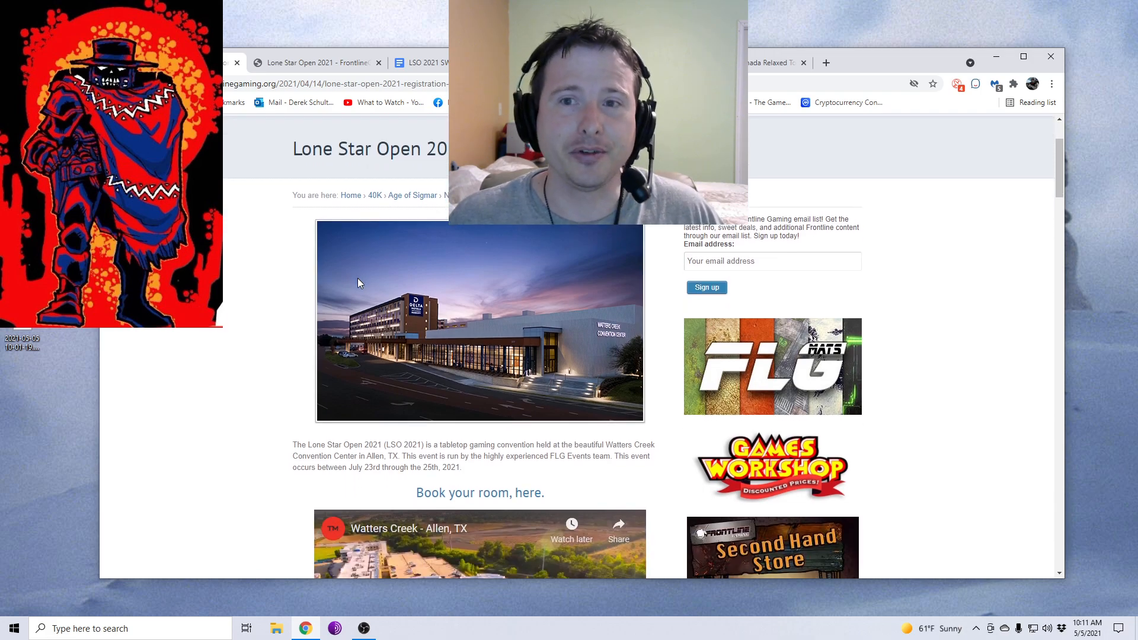
pyautogui.moveTo(438, 265)
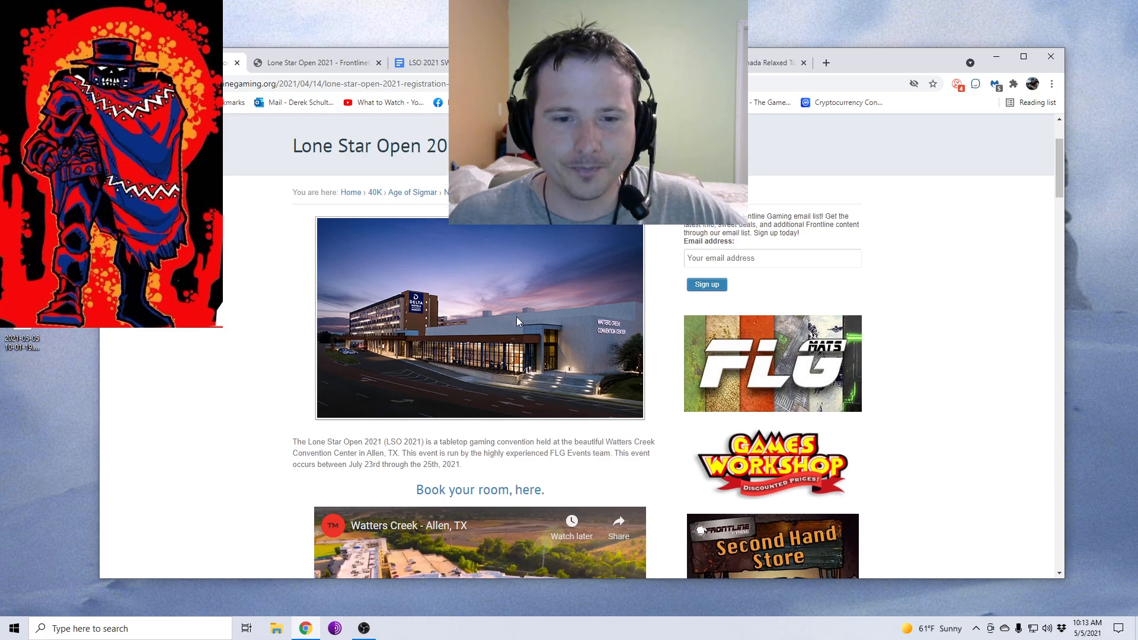
pyautogui.scroll(-3)
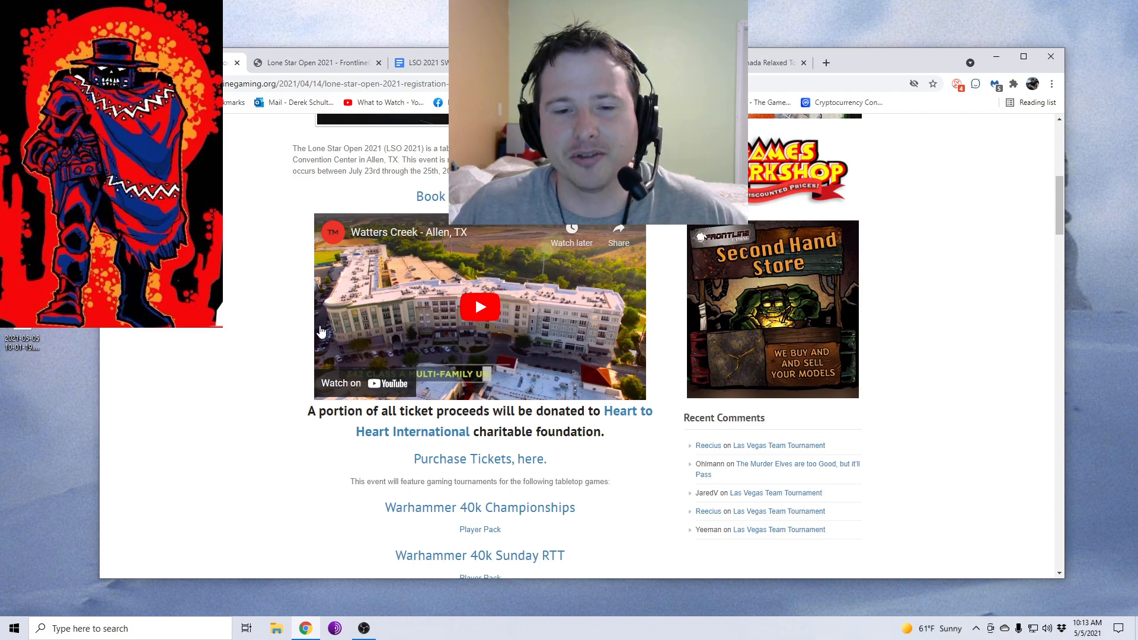
# - Scroll the registration post down toward the Star Wars Armada Events player pack links, then back up
pyautogui.scroll(-3)
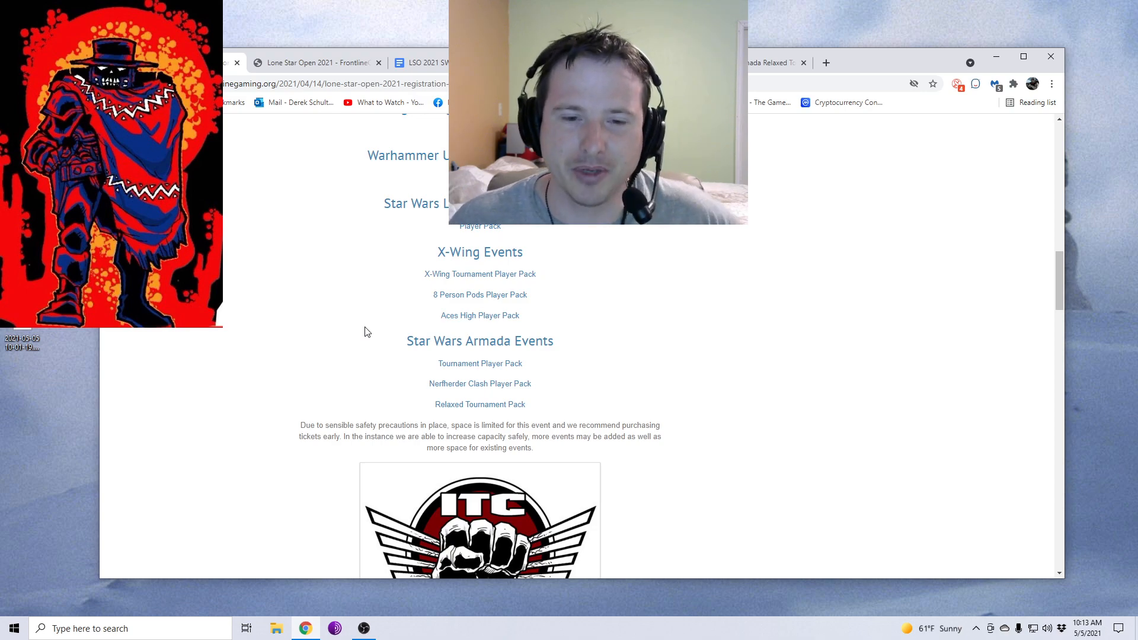
pyautogui.scroll(3)
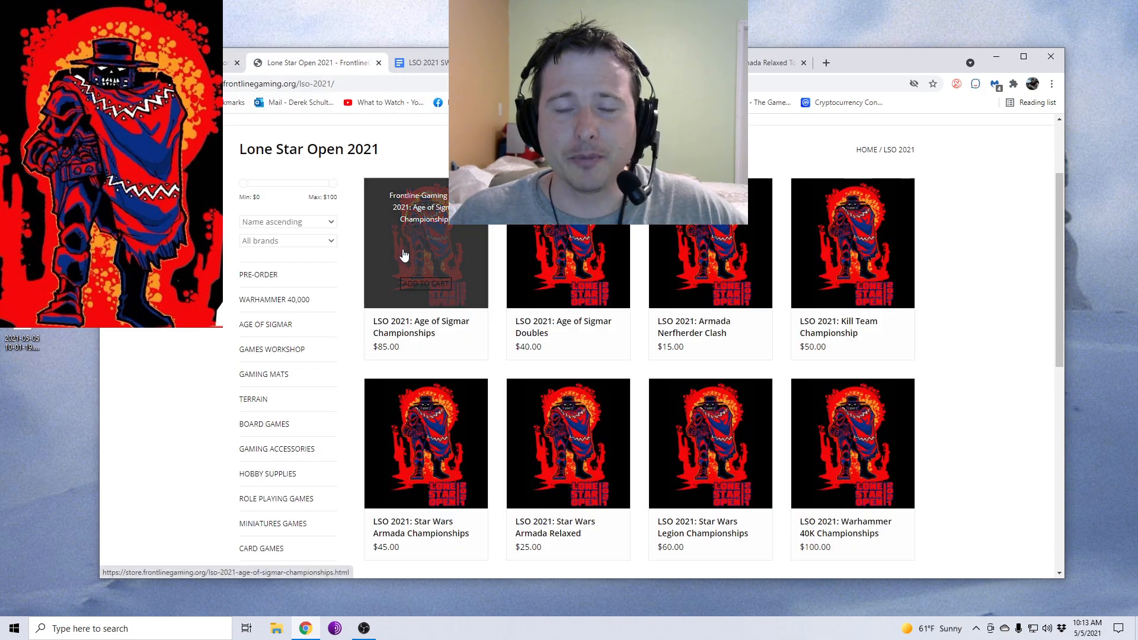
pyautogui.moveTo(964, 366)
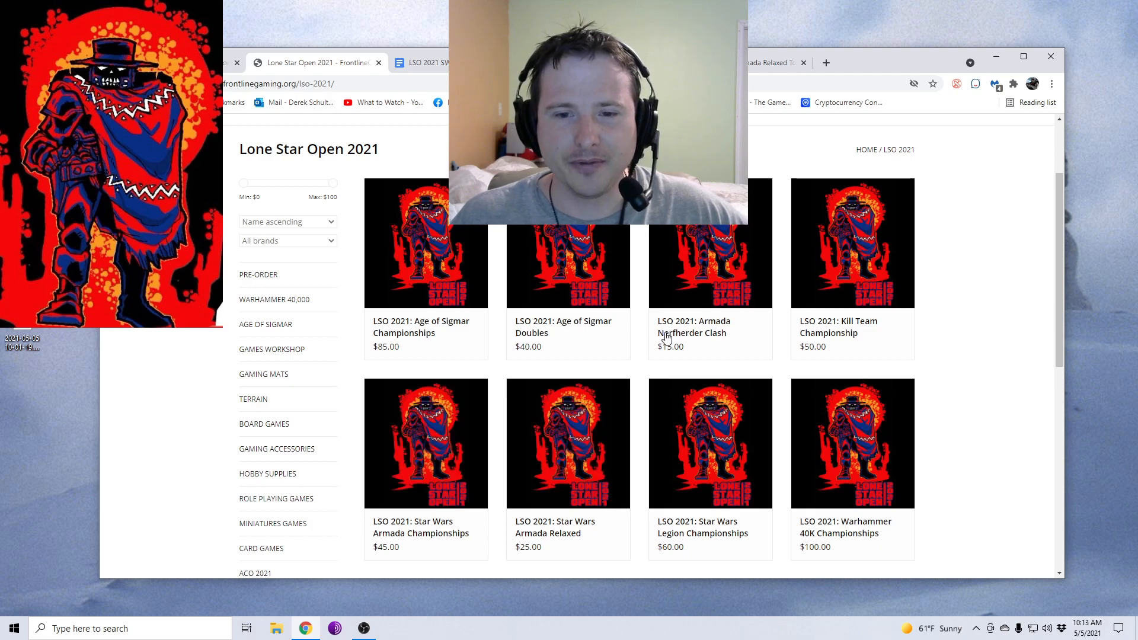
pyautogui.moveTo(505, 537)
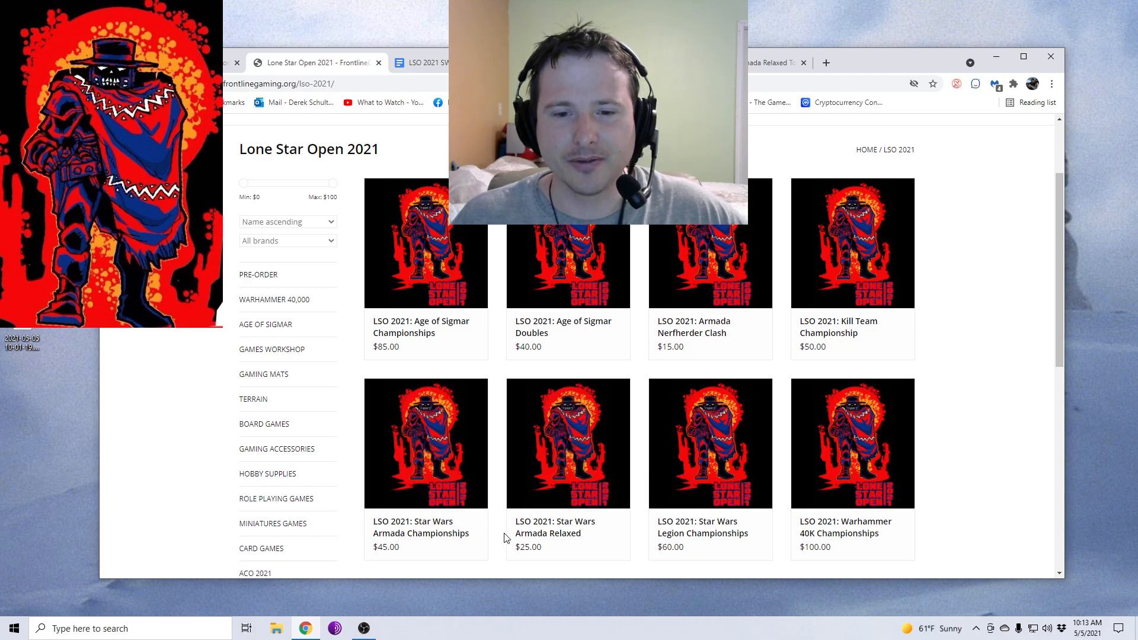
pyautogui.moveTo(426, 443)
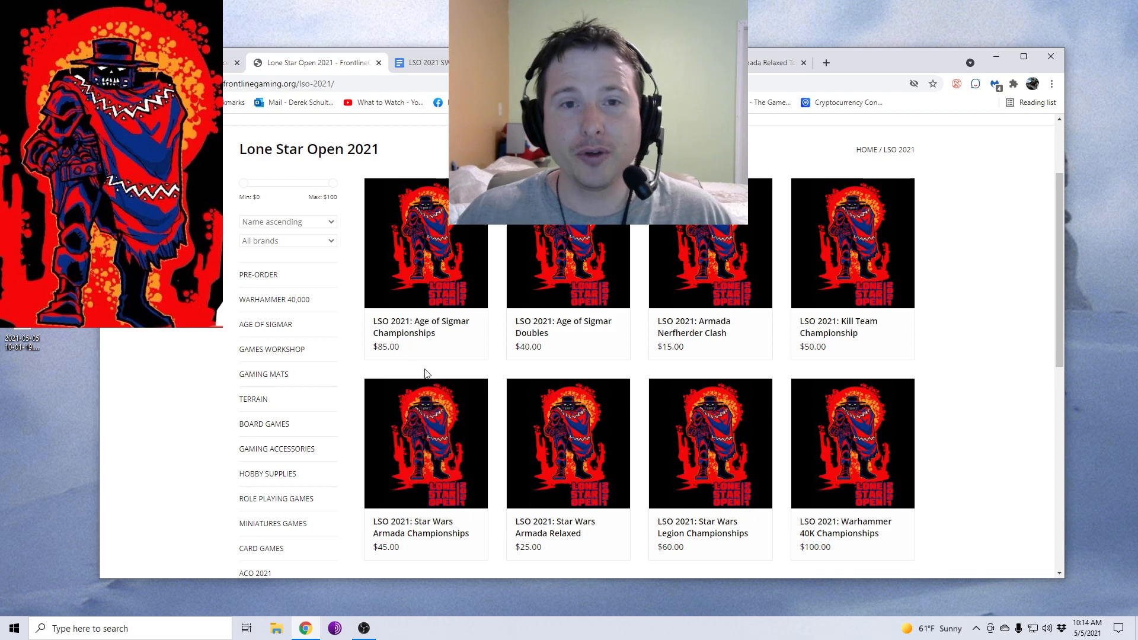
pyautogui.moveTo(569, 284)
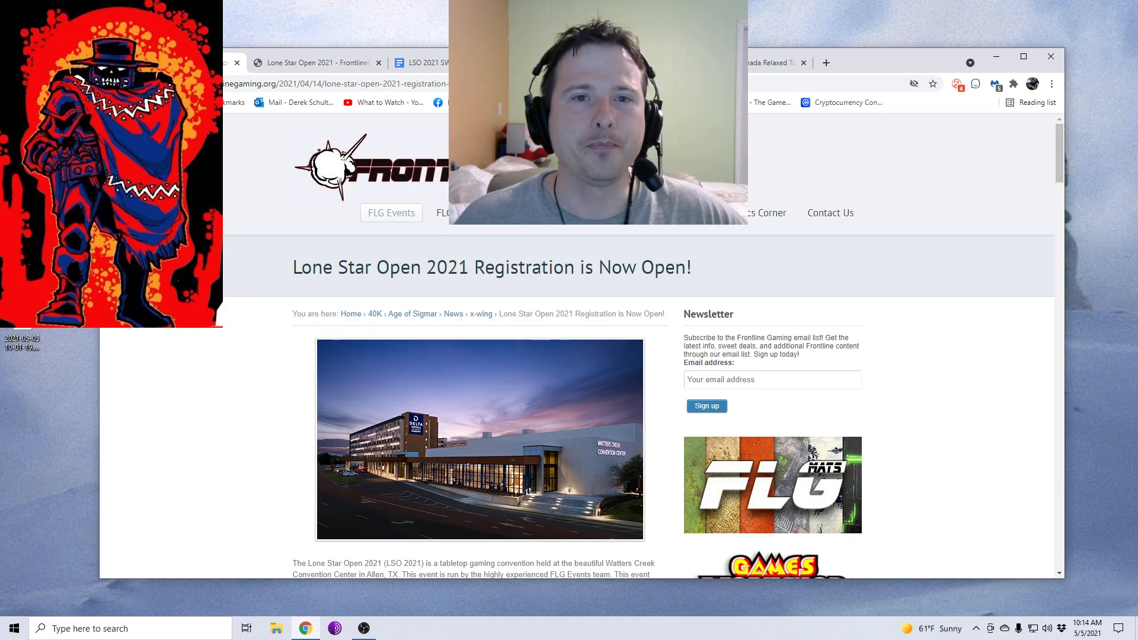
# - Switch to the Armada Main Tournament Packet doc and scroll to the page 4 Format & FAQ resources
pyautogui.click(420, 62)
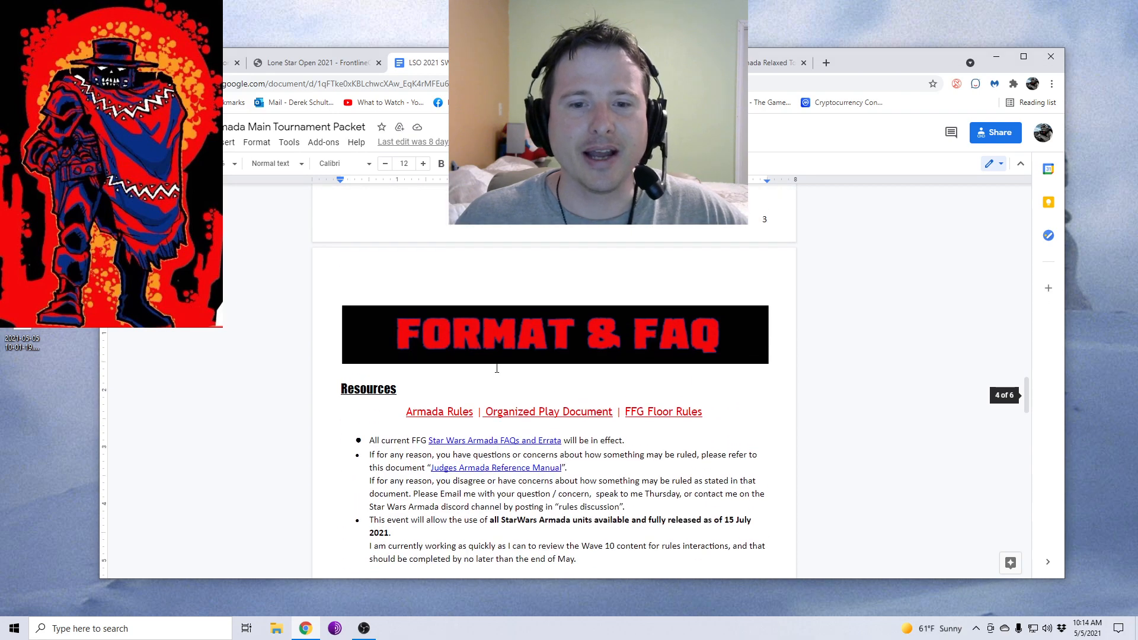
pyautogui.scroll(-3)
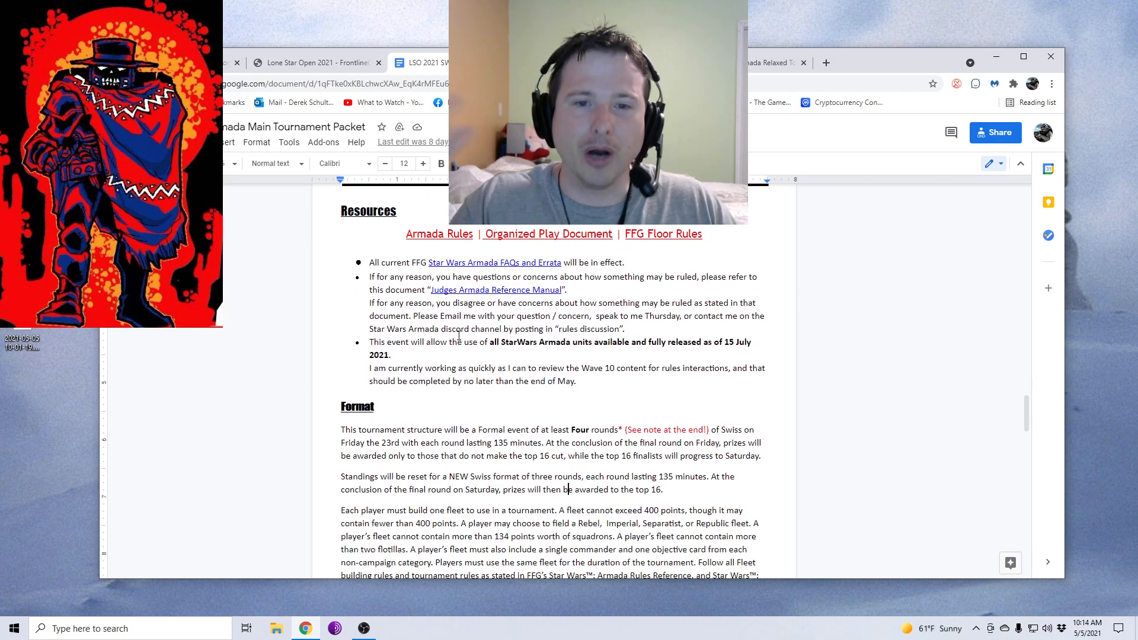